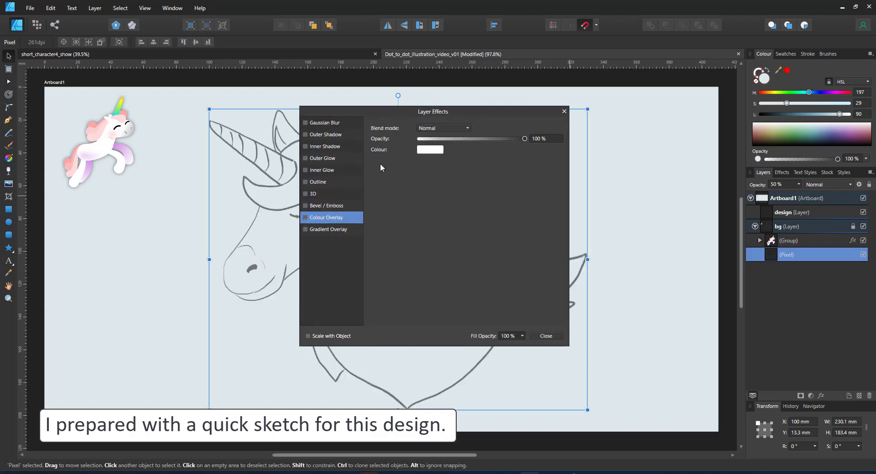
Tint the sketch white with a Colour Overlay and move to the design layer
{"action": "left_click_drag", "start_coordinate": [433, 111], "coordinate": [569, 125]}
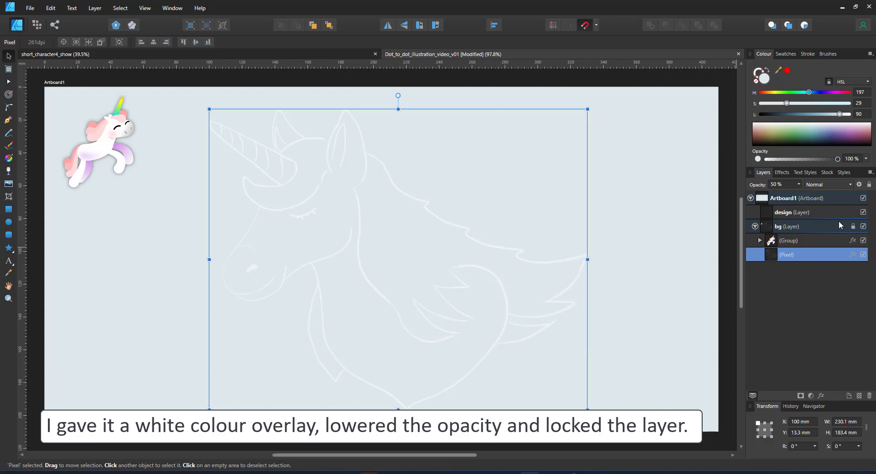
{"action": "left_click", "coordinate": [787, 226]}
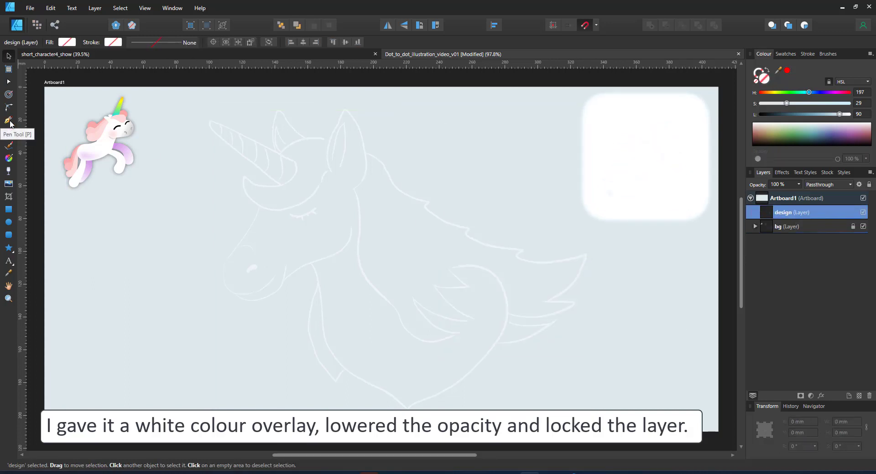
Click Pen points around horn, face, neck, mane and ears to close the head outline
{"action": "left_click", "coordinate": [9, 121]}
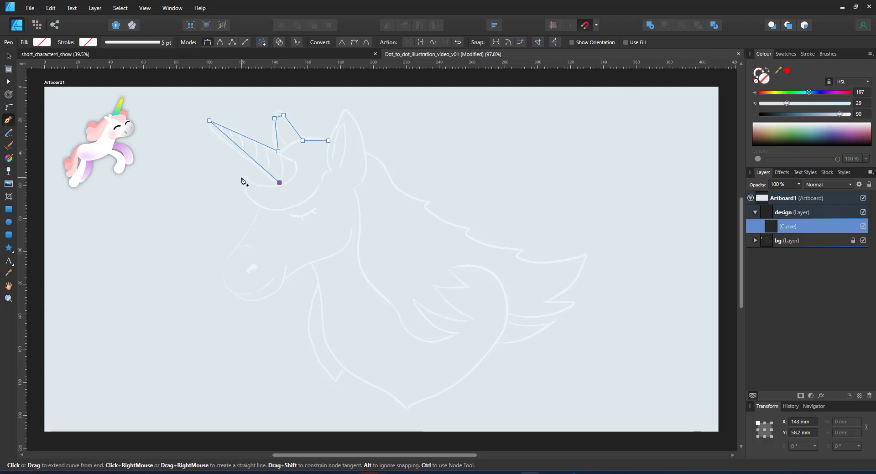
{"action": "left_click", "coordinate": [227, 259]}
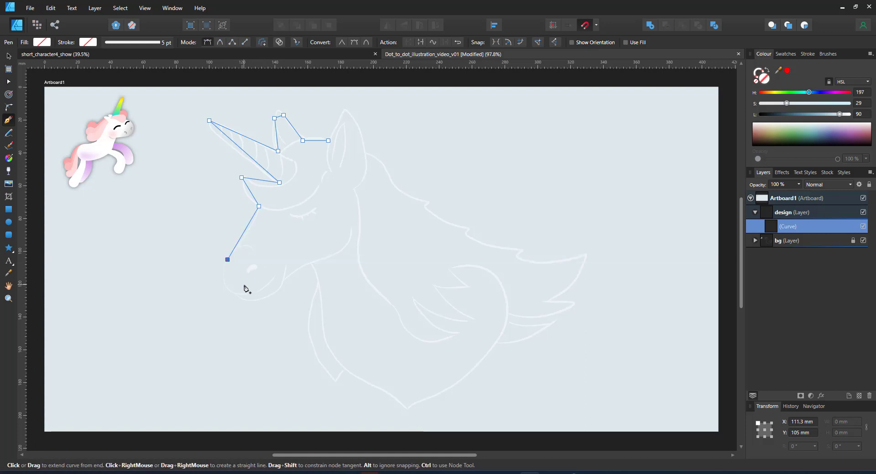
{"action": "left_click", "coordinate": [311, 265]}
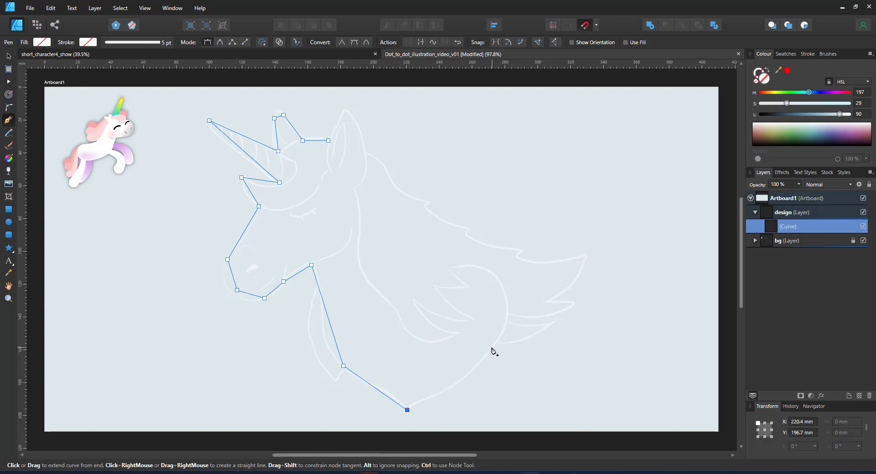
{"action": "left_click", "coordinate": [578, 305]}
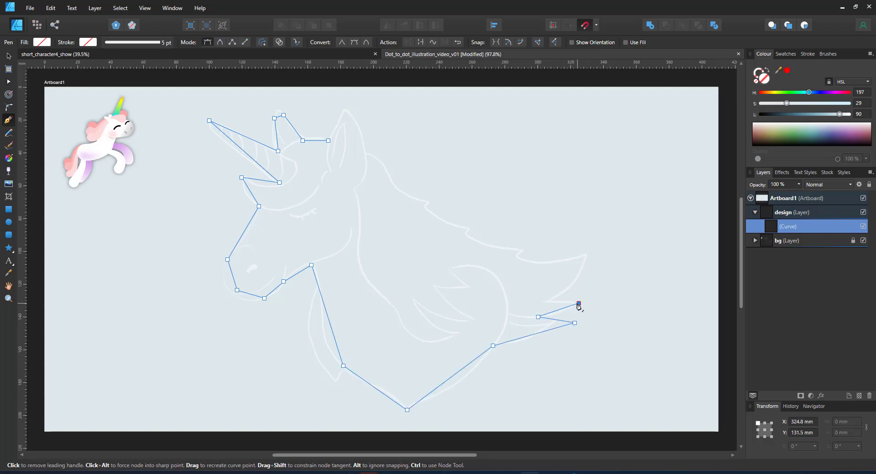
{"action": "left_click", "coordinate": [602, 247]}
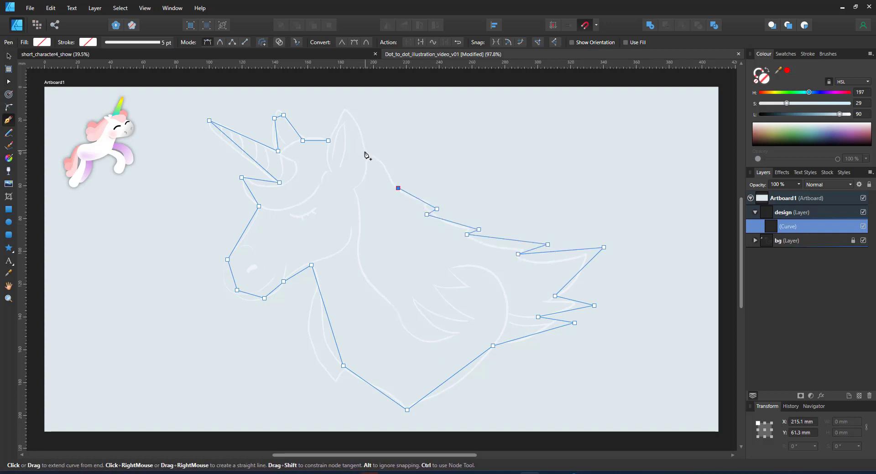
{"action": "left_click", "coordinate": [342, 108]}
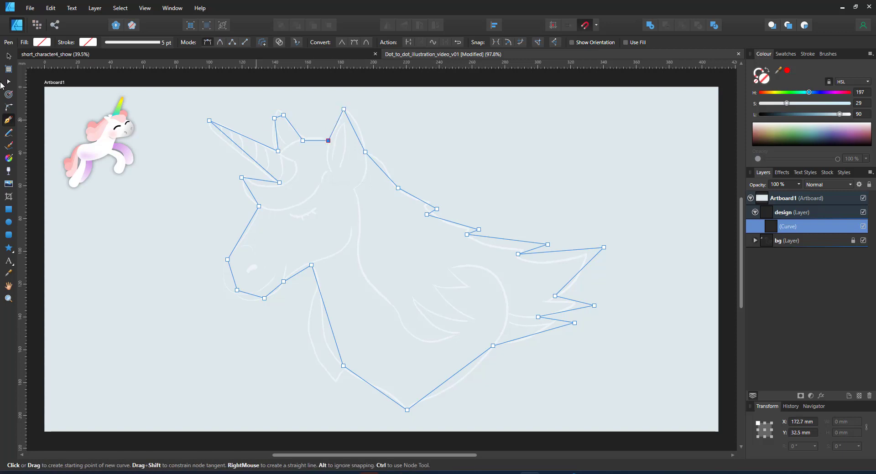
Give the outline a visible black 5 pt stroke via the Node Tool
{"action": "left_click", "coordinate": [8, 81]}
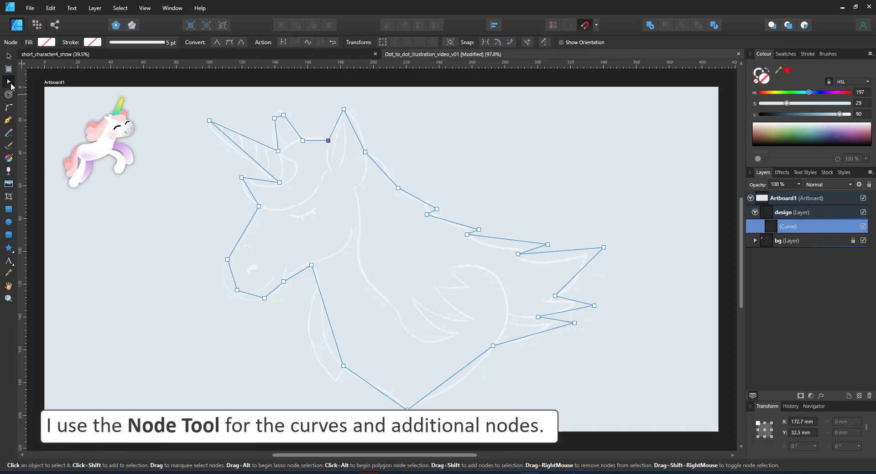
{"action": "left_click", "coordinate": [274, 118]}
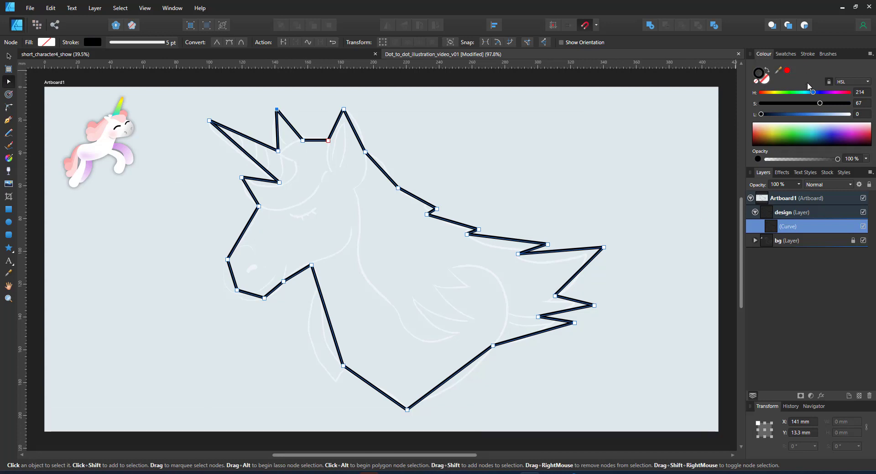
{"action": "left_click", "coordinate": [807, 54]}
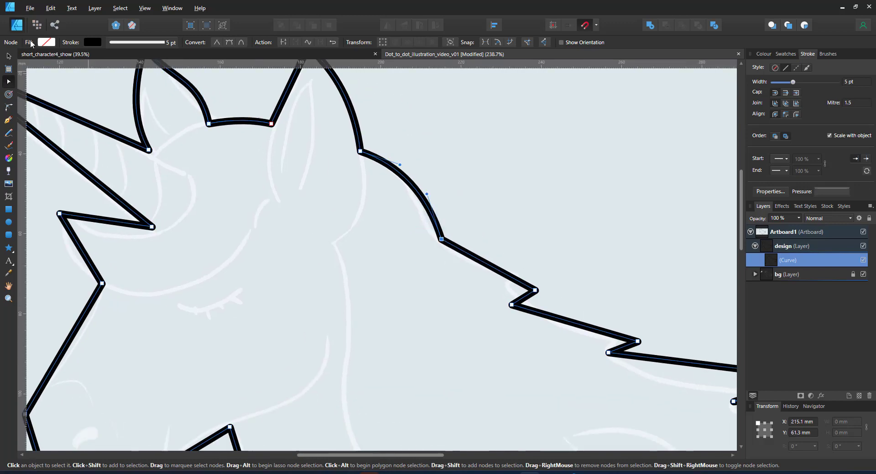
{"action": "left_click", "coordinate": [229, 42]}
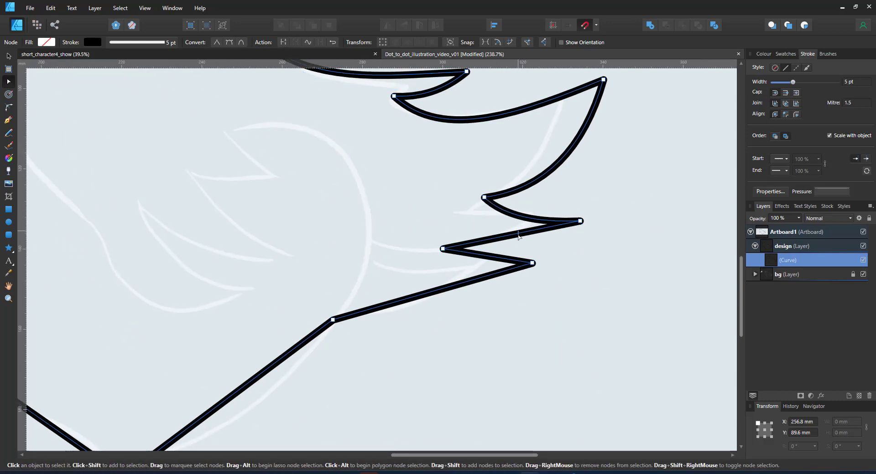
Bend the mane edge, tuft tip and neck edge into curves following the sketch
{"action": "left_click_drag", "start_coordinate": [581, 221], "coordinate": [616, 208]}
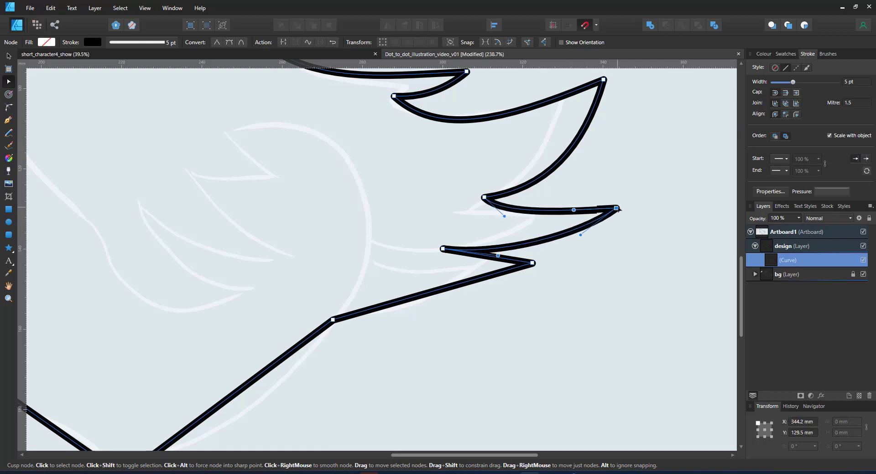
{"action": "left_click_drag", "start_coordinate": [616, 208], "coordinate": [608, 151]}
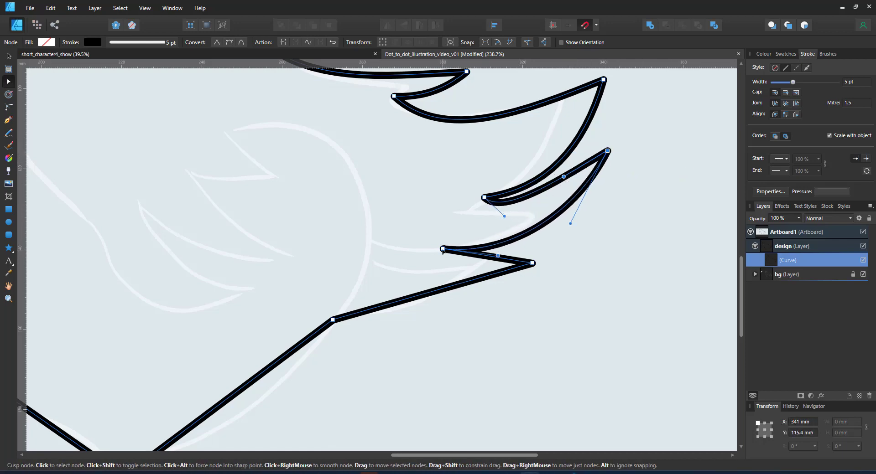
{"action": "left_click_drag", "start_coordinate": [442, 250], "coordinate": [434, 266]}
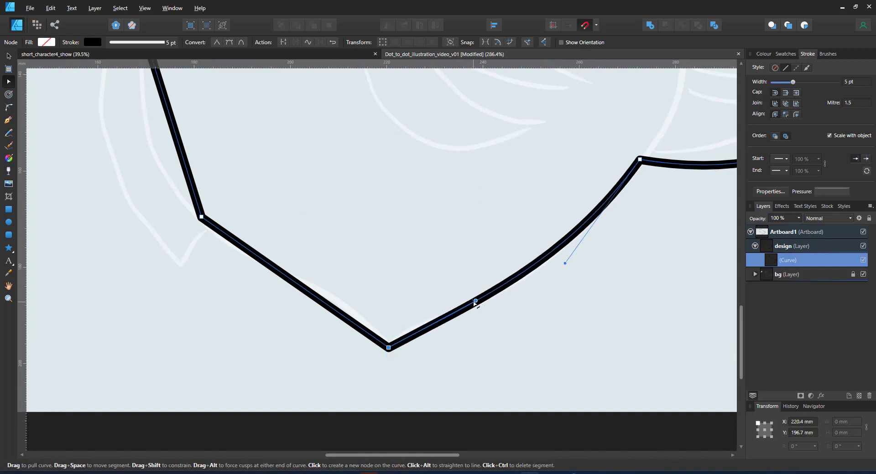
{"action": "left_click_drag", "start_coordinate": [474, 302], "coordinate": [346, 323]}
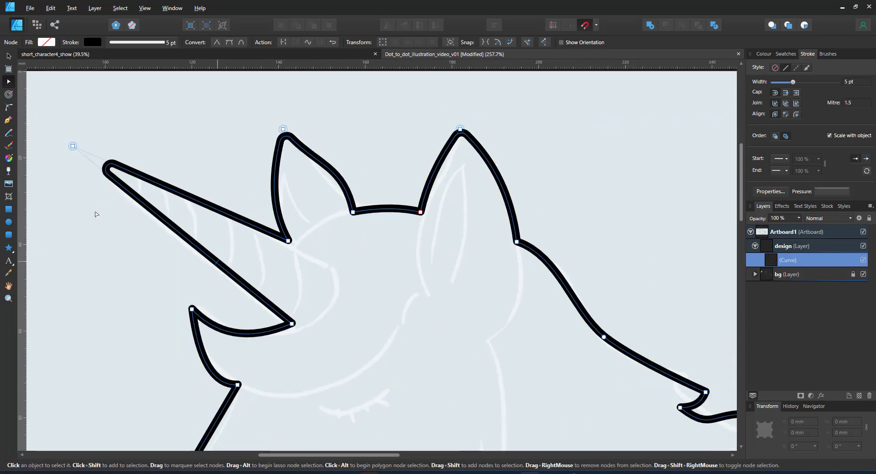
Set a thick-to-thin pressure profile and draw tapered lines at the horn base, eye and horn
{"action": "left_click", "coordinate": [9, 120]}
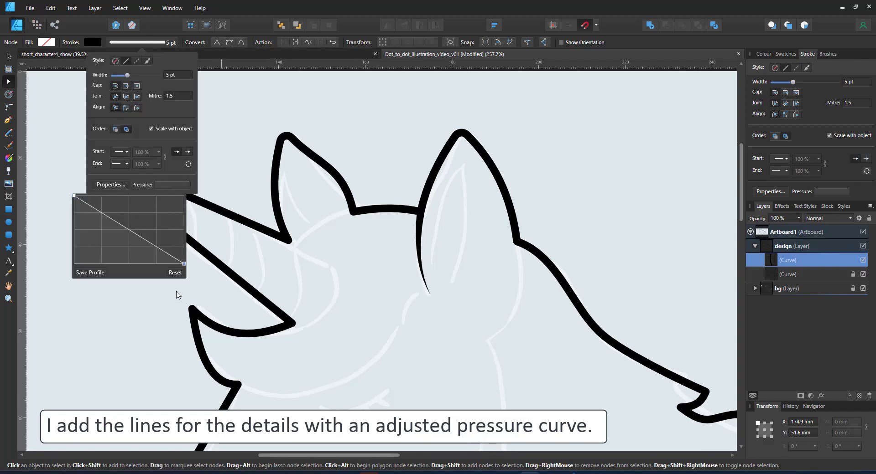
{"action": "left_click_drag", "start_coordinate": [419, 212], "coordinate": [426, 293]}
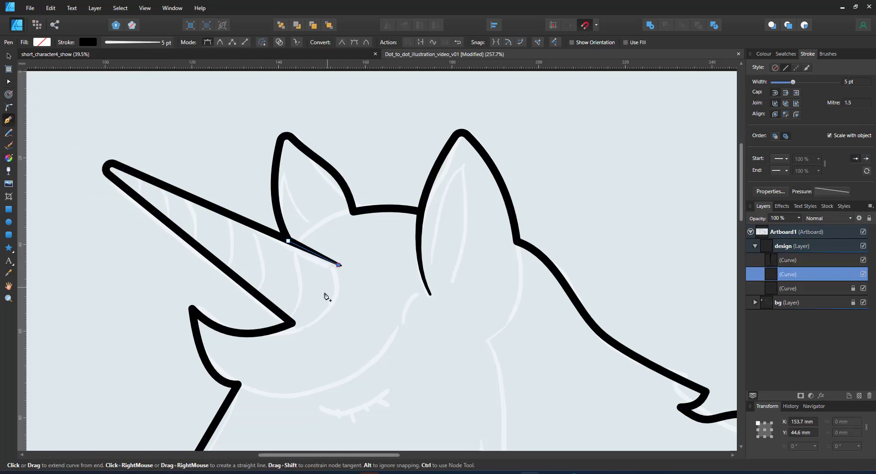
{"action": "left_click", "coordinate": [300, 329]}
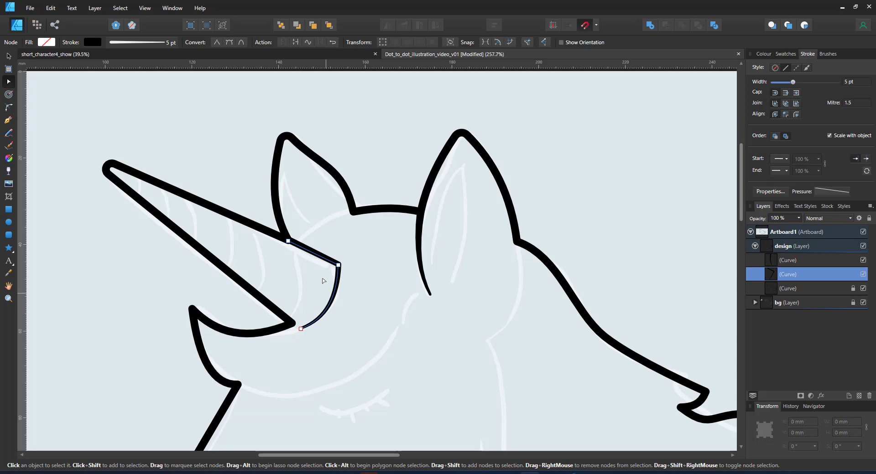
{"action": "left_click", "coordinate": [9, 119]}
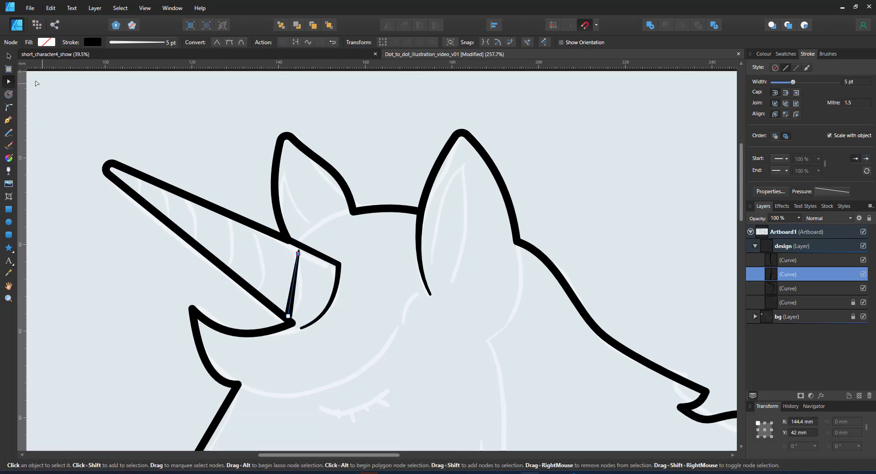
{"action": "left_click_drag", "start_coordinate": [299, 255], "coordinate": [283, 300]}
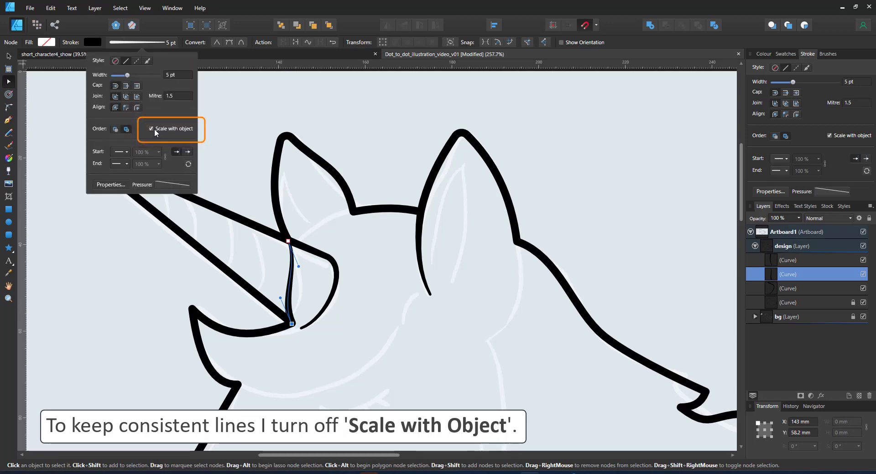
Untick Scale with Object, then tilt, copy and shorten stripes along the horn
{"action": "left_click", "coordinate": [151, 129]}
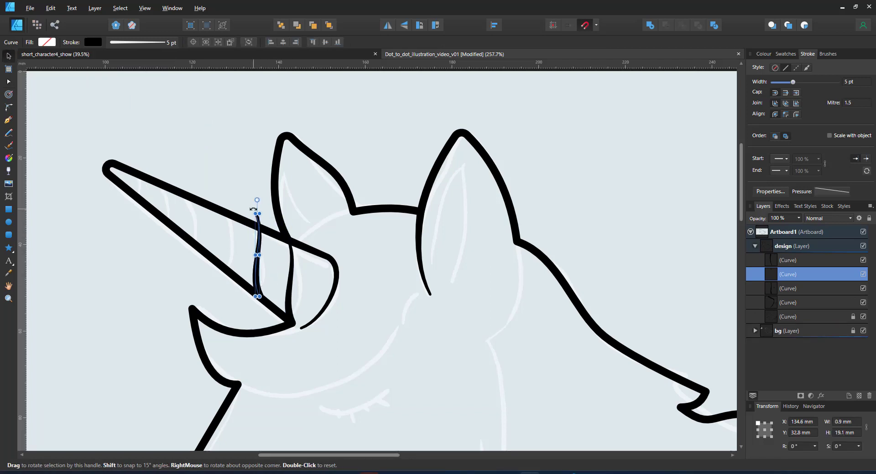
{"action": "left_click_drag", "start_coordinate": [256, 255], "coordinate": [219, 236]}
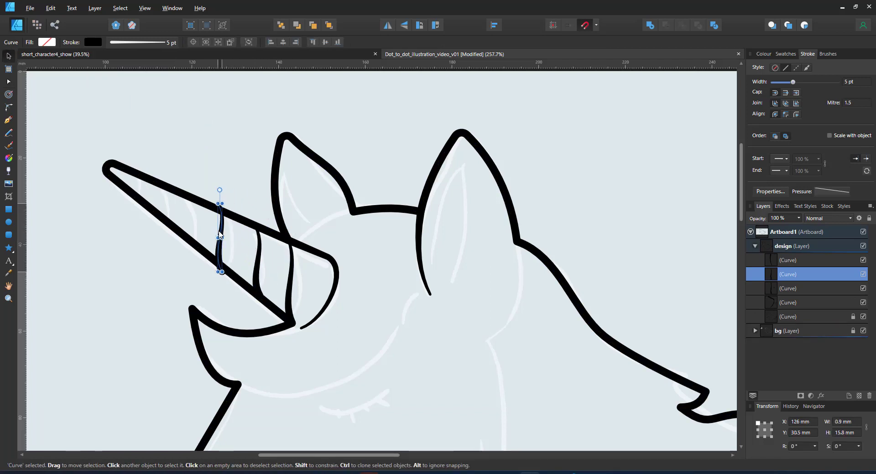
{"action": "left_click_drag", "start_coordinate": [219, 191], "coordinate": [221, 198]}
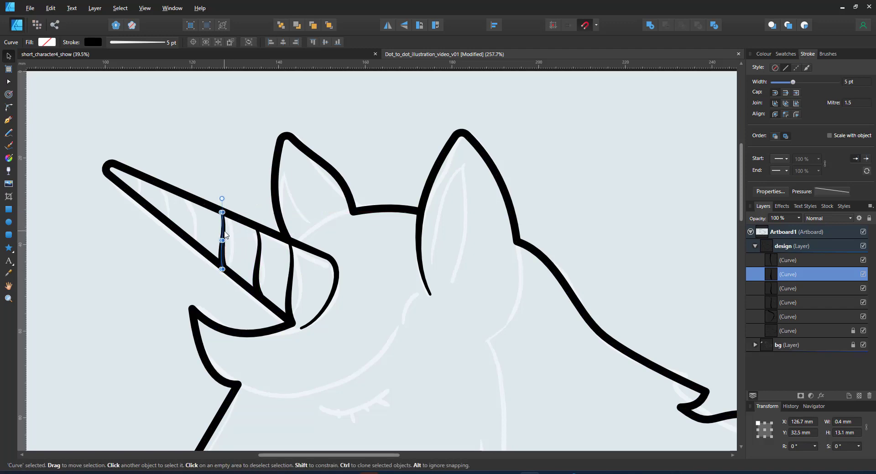
{"action": "left_click_drag", "start_coordinate": [221, 234], "coordinate": [190, 221]}
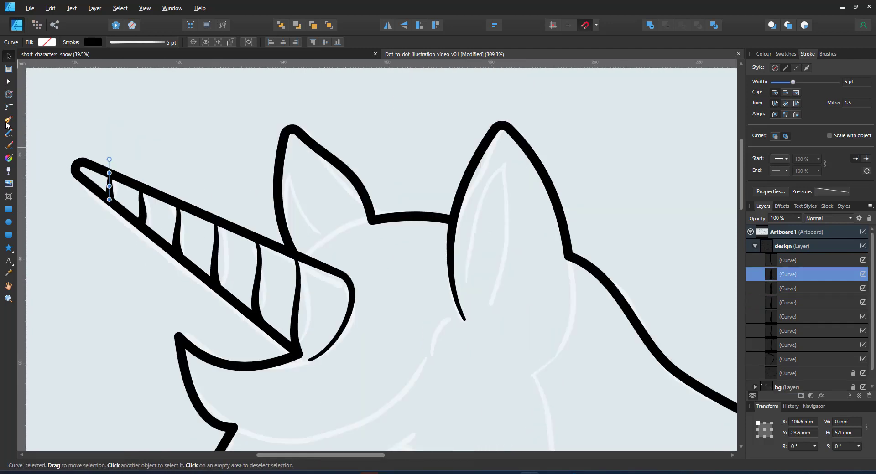
{"action": "left_click", "coordinate": [8, 121]}
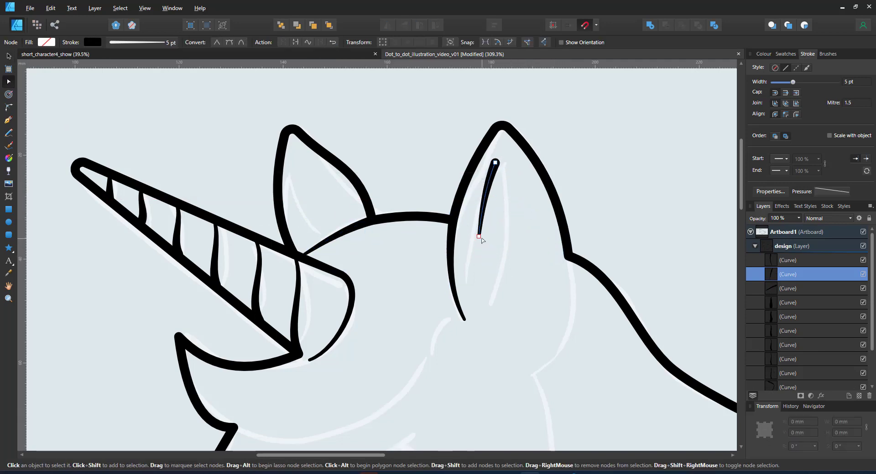
Draw and rotate a tapered line inside the right ear and shape the cheek curve
{"action": "left_click_drag", "start_coordinate": [478, 235], "coordinate": [465, 294]}
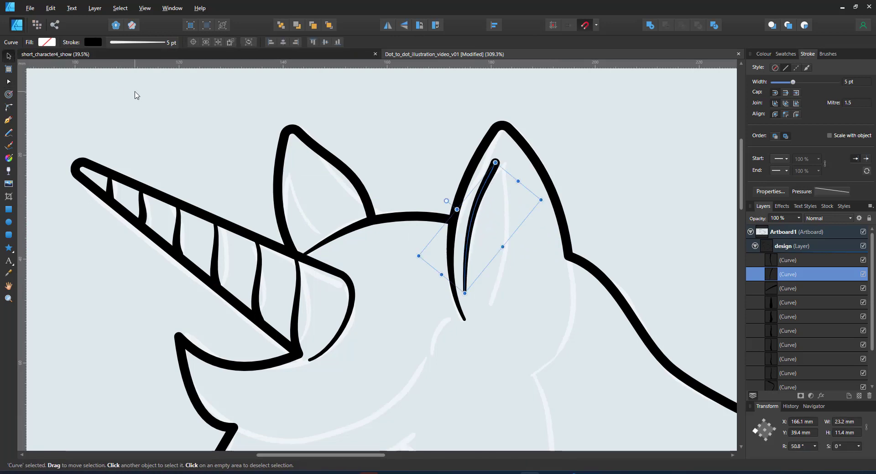
{"action": "left_click_drag", "start_coordinate": [495, 163], "coordinate": [463, 162]}
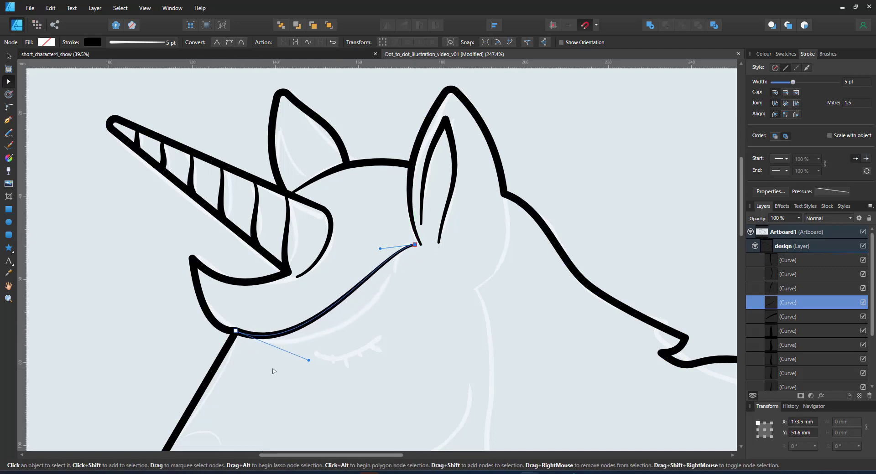
{"action": "left_click_drag", "start_coordinate": [307, 360], "coordinate": [391, 356]}
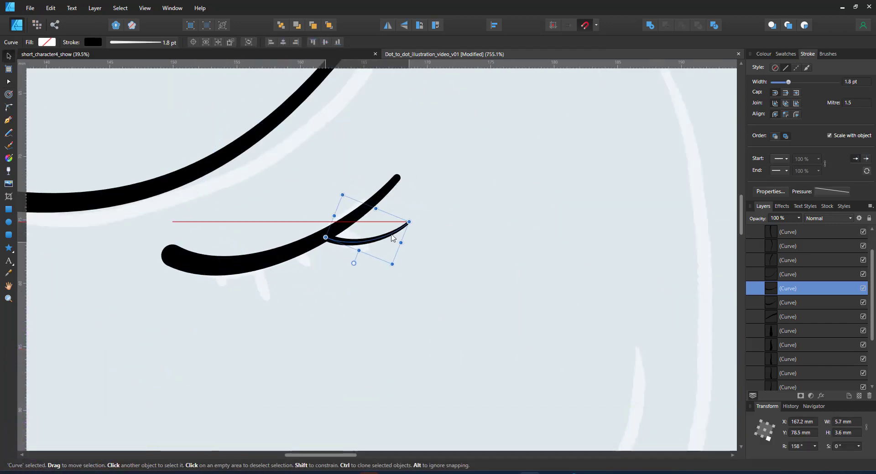
Rotate the eyelash strokes into a fan along the closed eye line
{"action": "left_click_drag", "start_coordinate": [391, 237], "coordinate": [260, 297]}
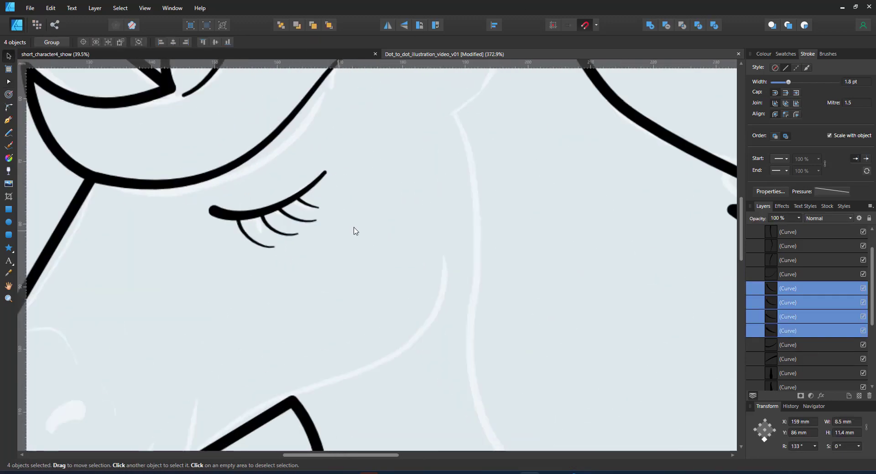
{"action": "left_click", "coordinate": [296, 207]}
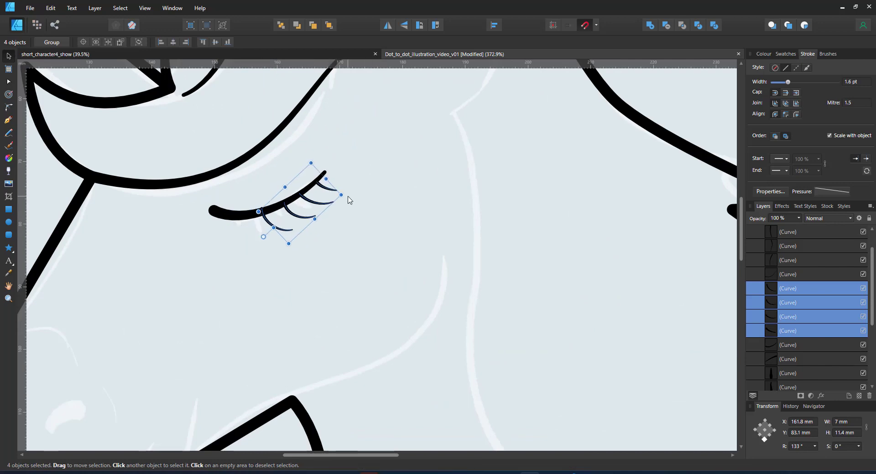
{"action": "left_click", "coordinate": [9, 120]}
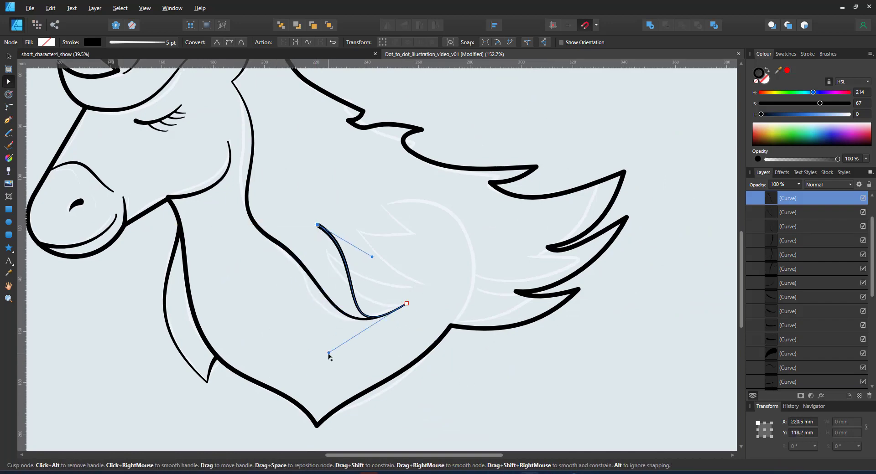
Shape duplicated mane strands and give them a tapered pressure profile
{"action": "left_click_drag", "start_coordinate": [406, 304], "coordinate": [463, 279]}
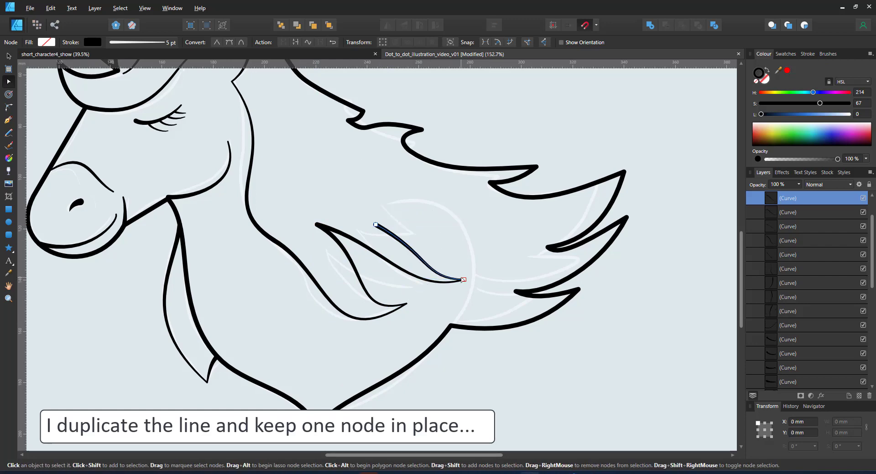
{"action": "left_click_drag", "start_coordinate": [462, 279], "coordinate": [435, 234]}
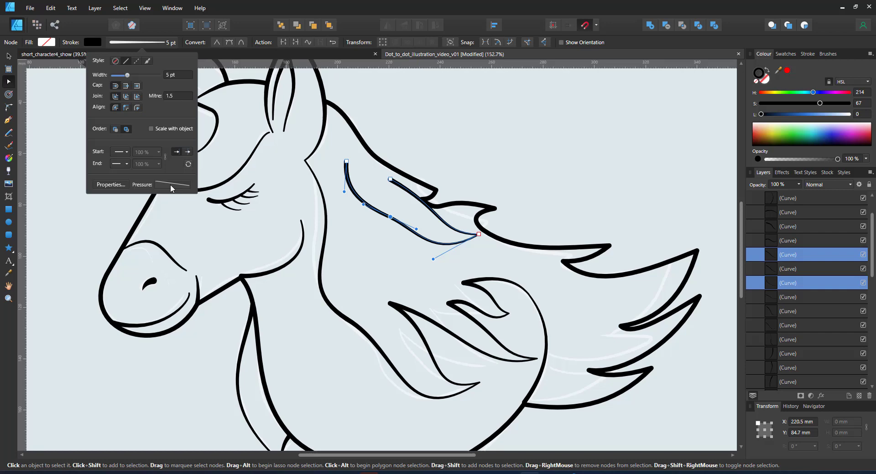
{"action": "left_click", "coordinate": [173, 184]}
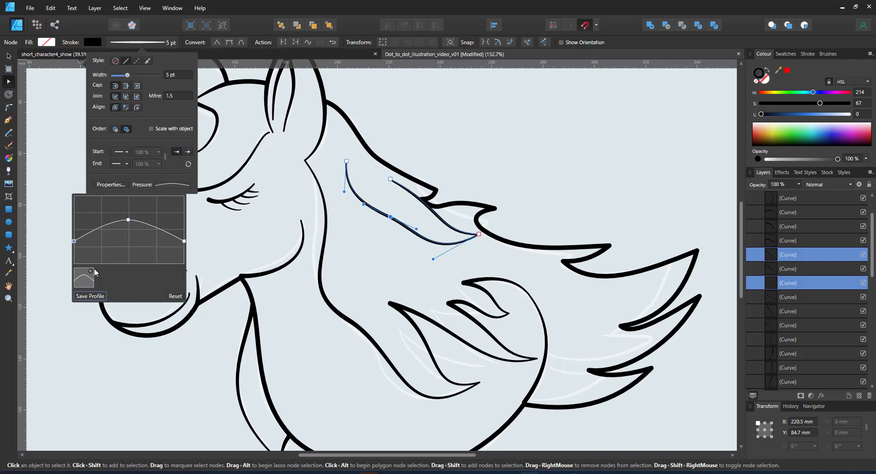
{"action": "left_click", "coordinate": [8, 56]}
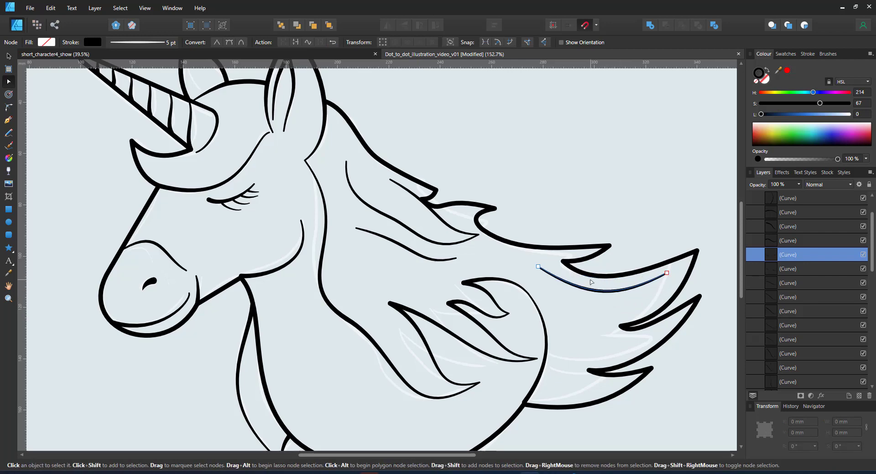
{"action": "left_click_drag", "start_coordinate": [538, 266], "coordinate": [545, 321]}
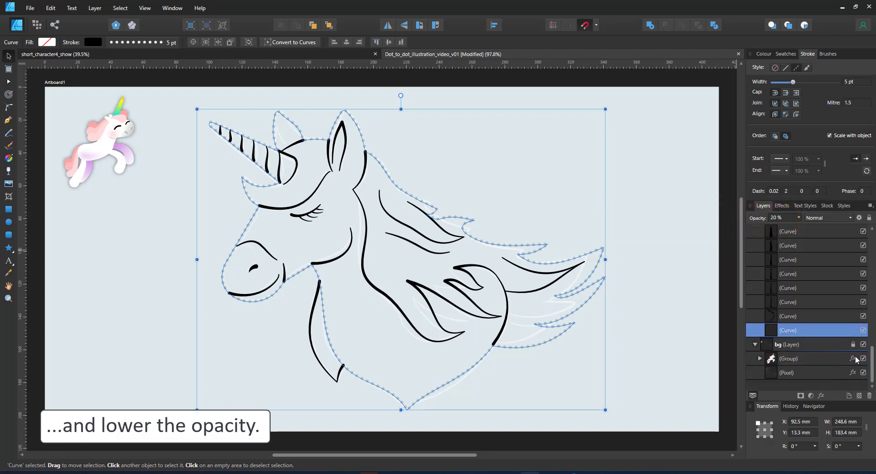
Make the outer outline dotted and fade it to 20% opacity
{"action": "left_click", "coordinate": [614, 178]}
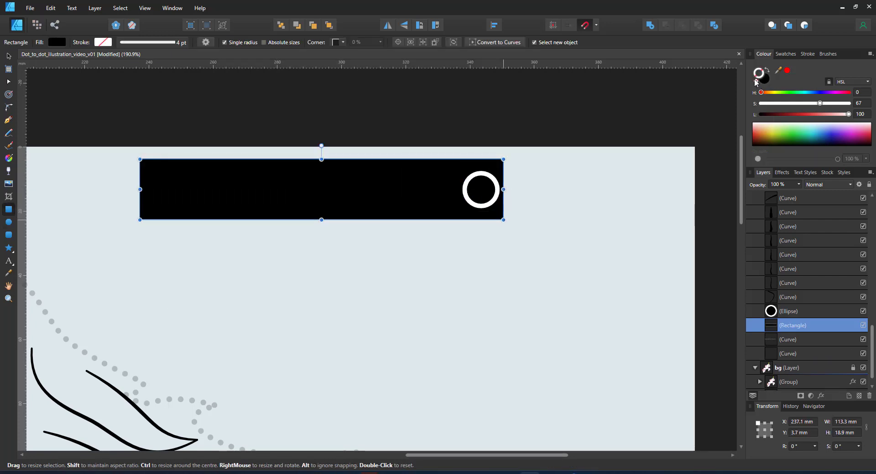
Draw a black rectangle bar with a white ring near its right end
{"action": "left_click", "coordinate": [8, 57]}
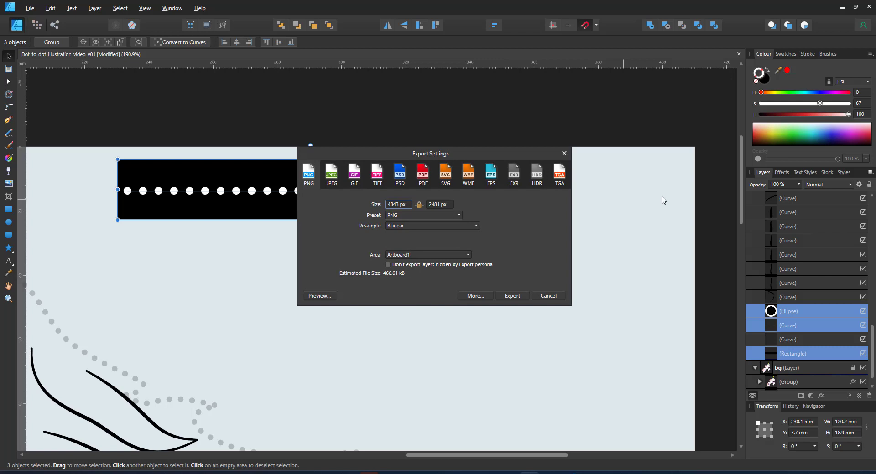
{"action": "mouse_move", "coordinate": [420, 257]}
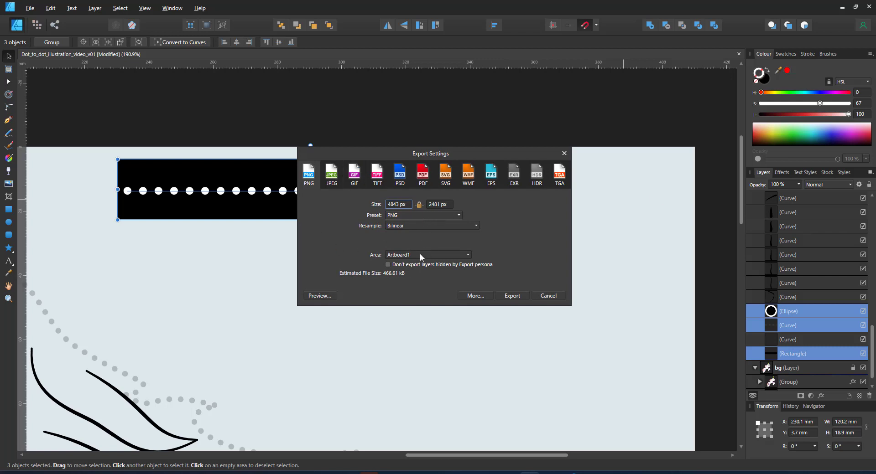
Export the selected bar as PNG with Area set to Selection, named brush
{"action": "left_click", "coordinate": [427, 254]}
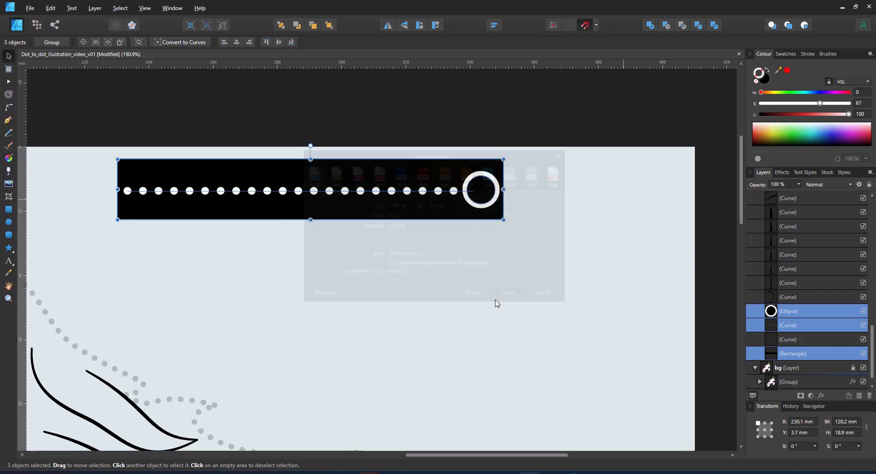
{"action": "left_click", "coordinate": [508, 291]}
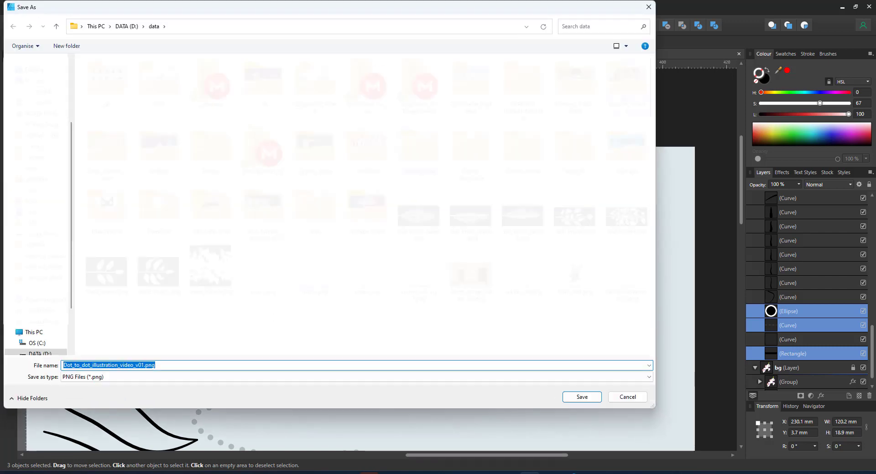
{"action": "type", "text": "brush"}
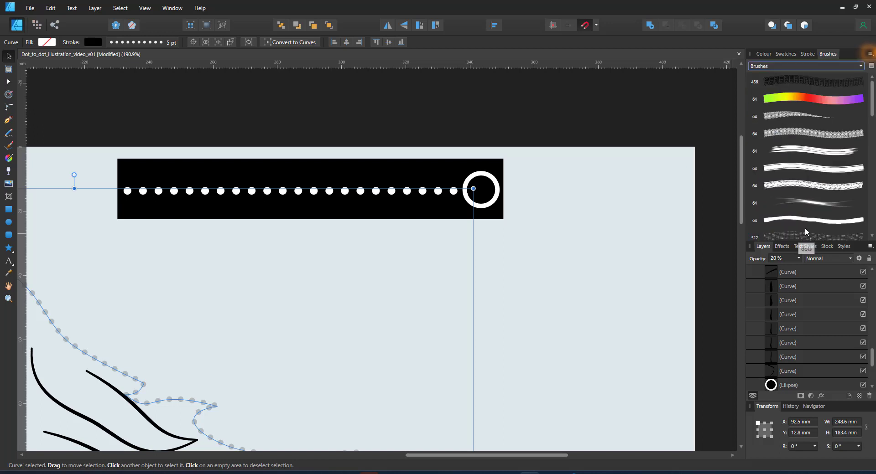
Create a New Textured Image Brush from brush.png and open the new dotted brush for editing
{"action": "left_click", "coordinate": [869, 53]}
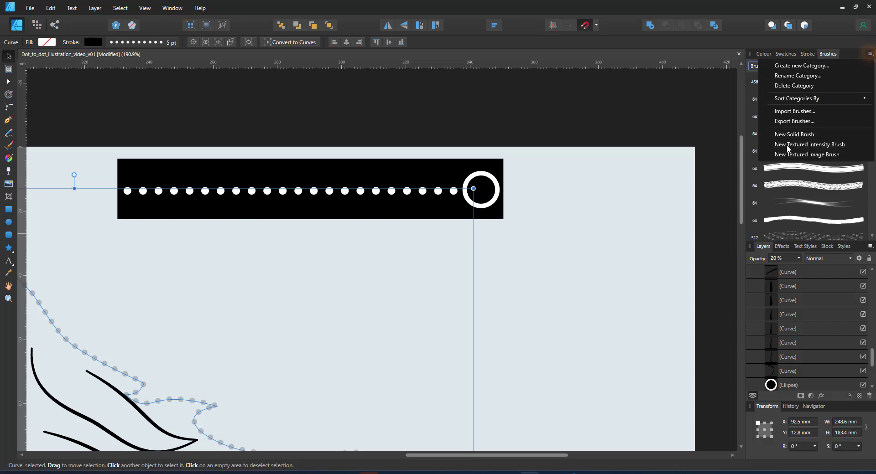
{"action": "left_click", "coordinate": [806, 155]}
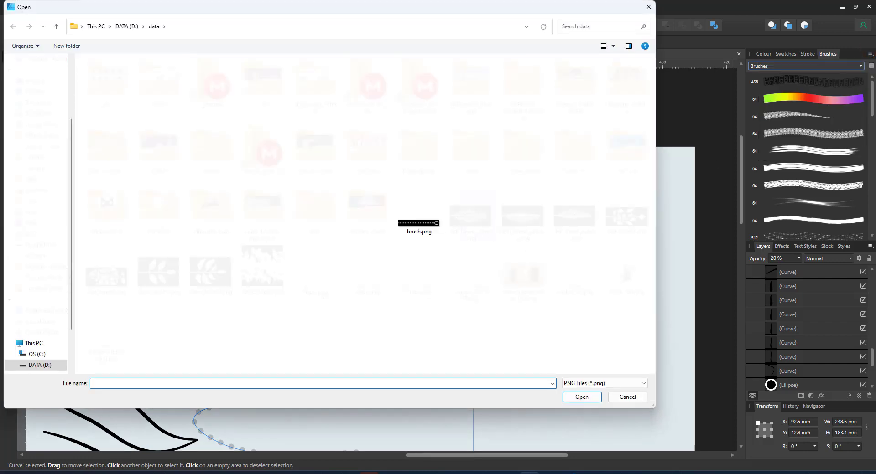
{"action": "left_click", "coordinate": [626, 397]}
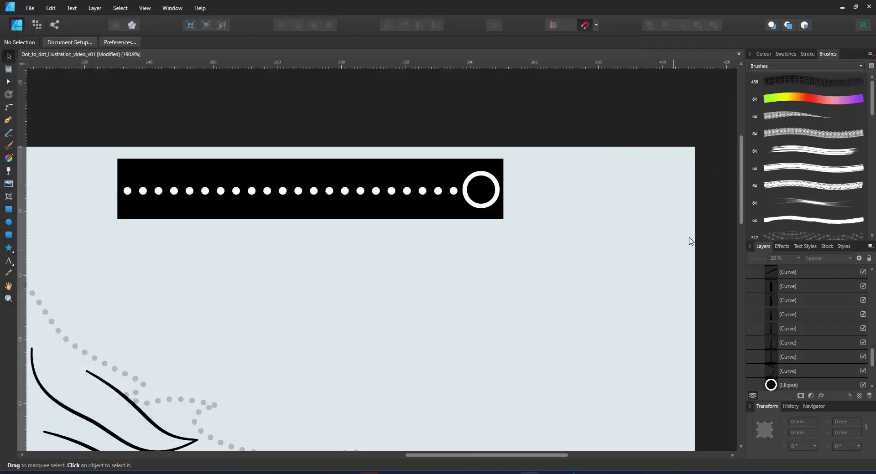
{"action": "scroll", "scroll_direction": "down", "scroll_amount": 3}
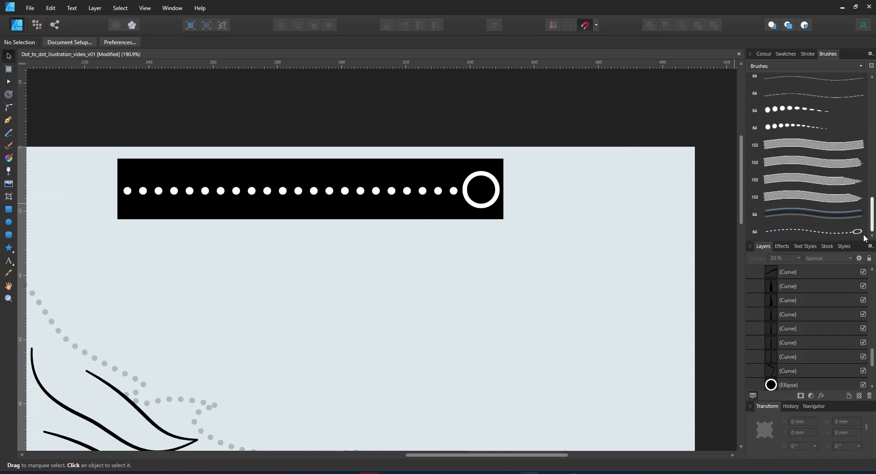
{"action": "double_click", "coordinate": [805, 231]}
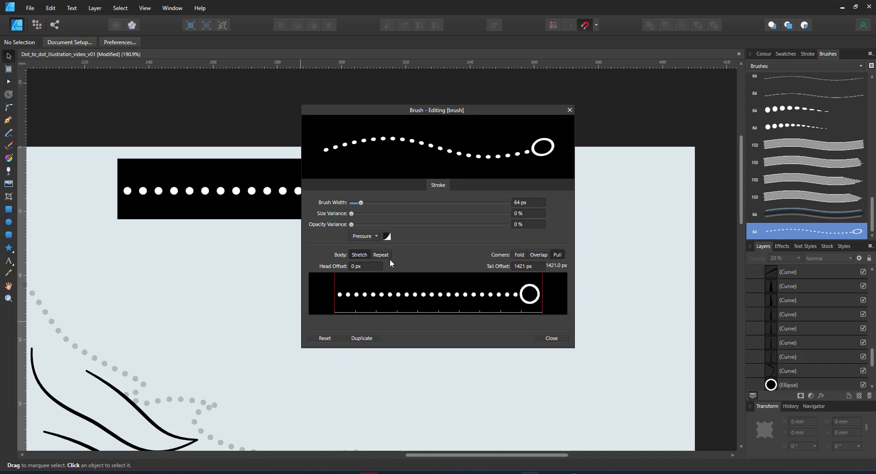
Set the brush Body to Repeat and its width to 128 px, then finish editing
{"action": "left_click", "coordinate": [381, 254]}
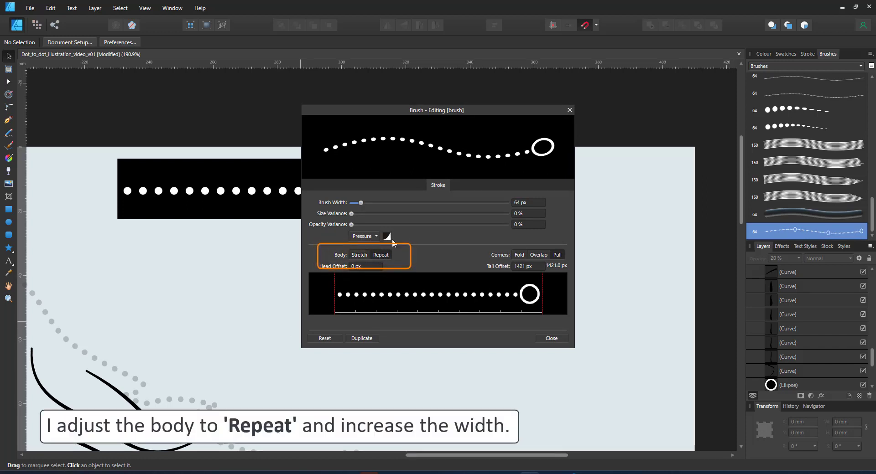
{"action": "left_click_drag", "start_coordinate": [361, 203], "coordinate": [378, 203]}
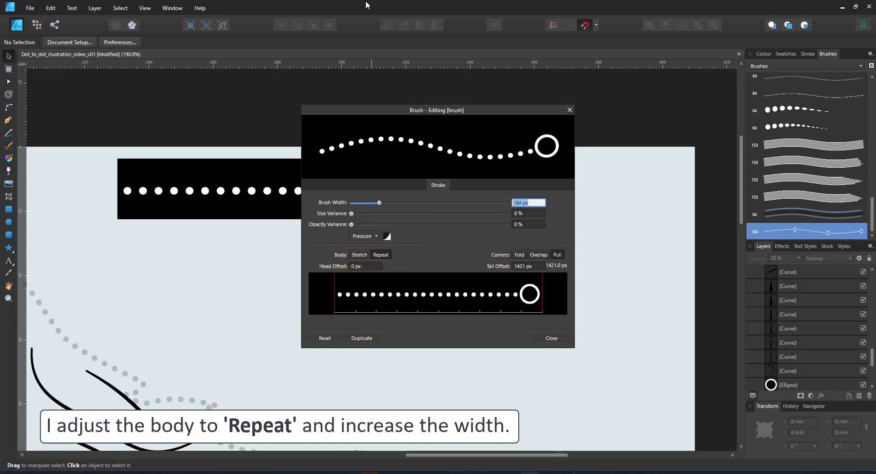
{"action": "left_click_drag", "start_coordinate": [379, 203], "coordinate": [370, 202]}
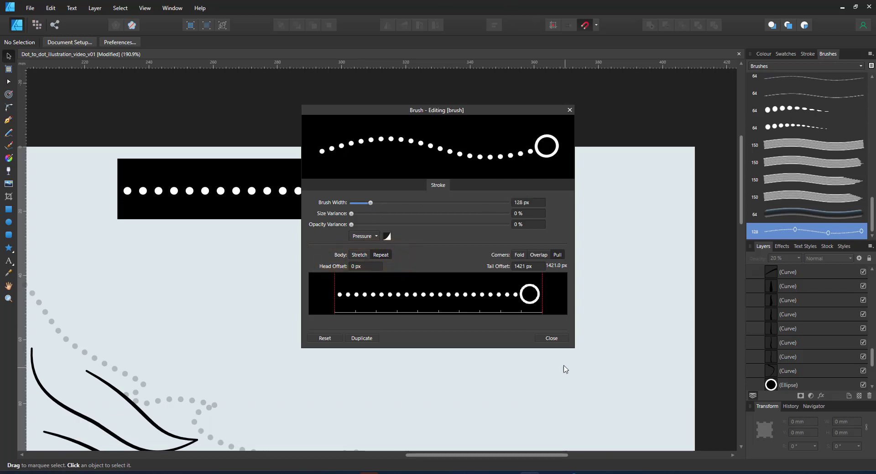
{"action": "left_click", "coordinate": [550, 339]}
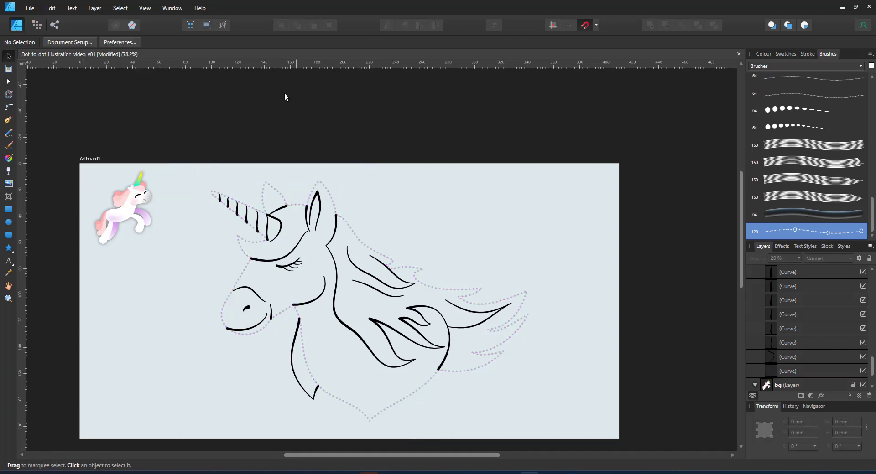
{"action": "mouse_move", "coordinate": [374, 428]}
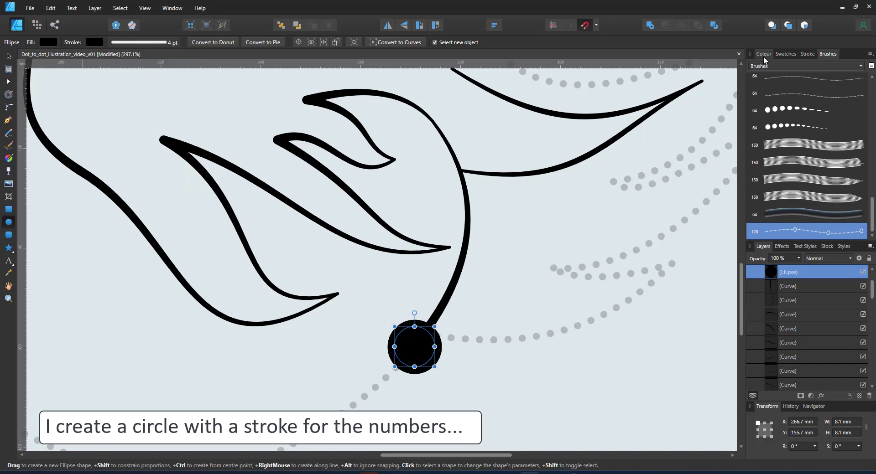
Number the white circle marker 88, centre the text inside it, and show the studio panel list
{"action": "left_click", "coordinate": [763, 54]}
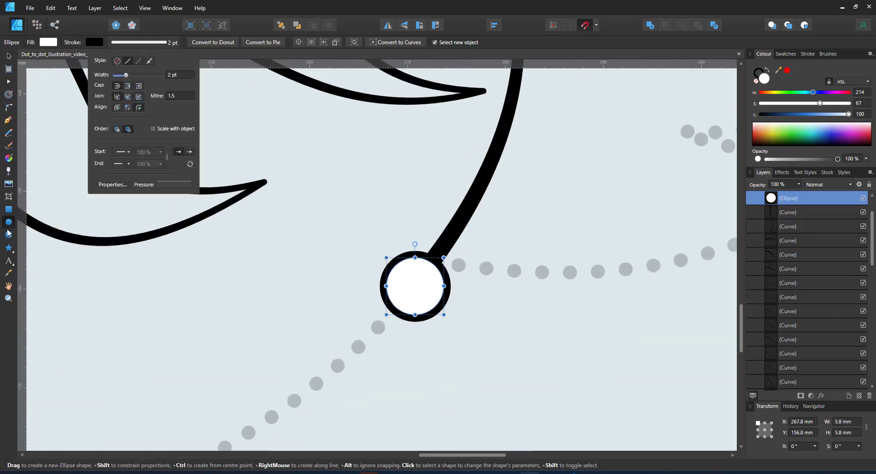
{"action": "type", "text": "88"}
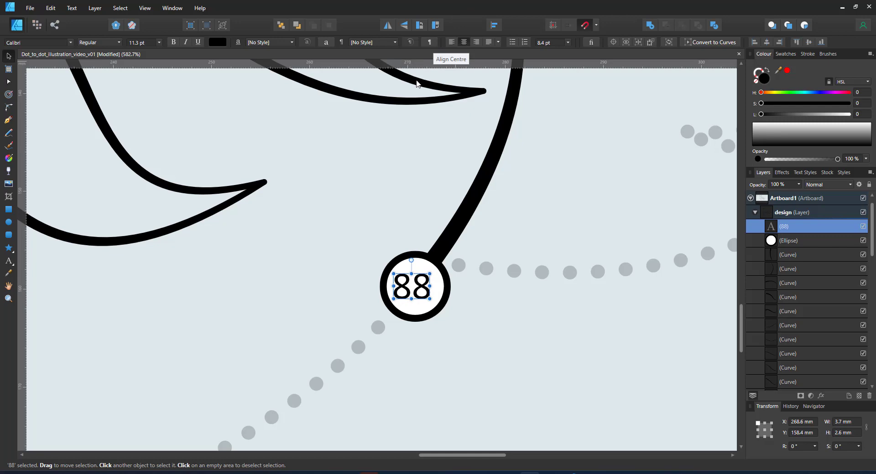
{"action": "left_click_drag", "start_coordinate": [414, 287], "coordinate": [415, 287]}
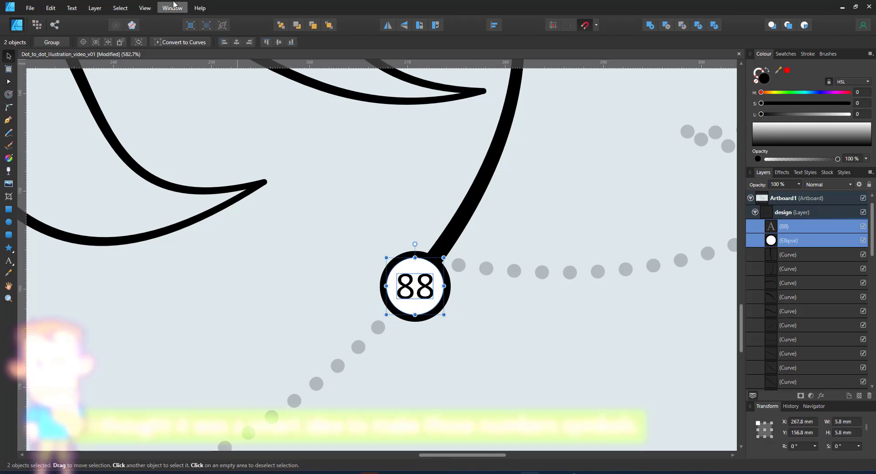
{"action": "left_click", "coordinate": [144, 8]}
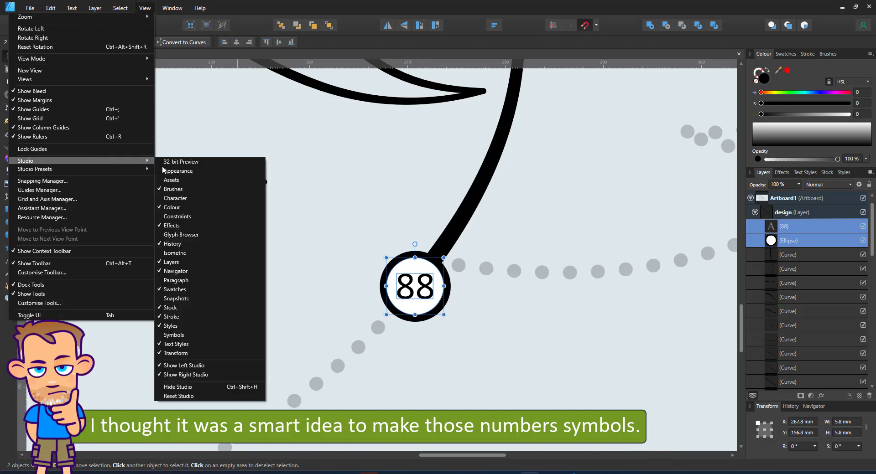
Make the 88 marker a symbol, drag copies onto the unicorn outline, and switch Sync off
{"action": "left_click", "coordinate": [174, 335]}
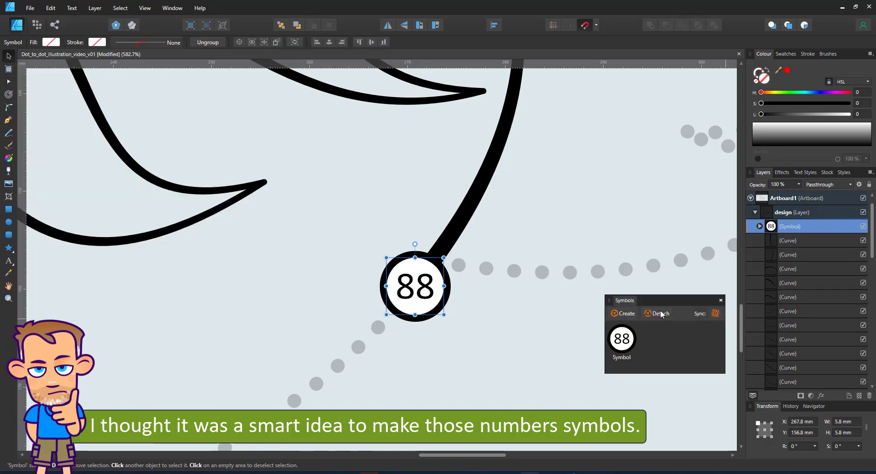
{"action": "left_click_drag", "start_coordinate": [414, 286], "coordinate": [324, 360]}
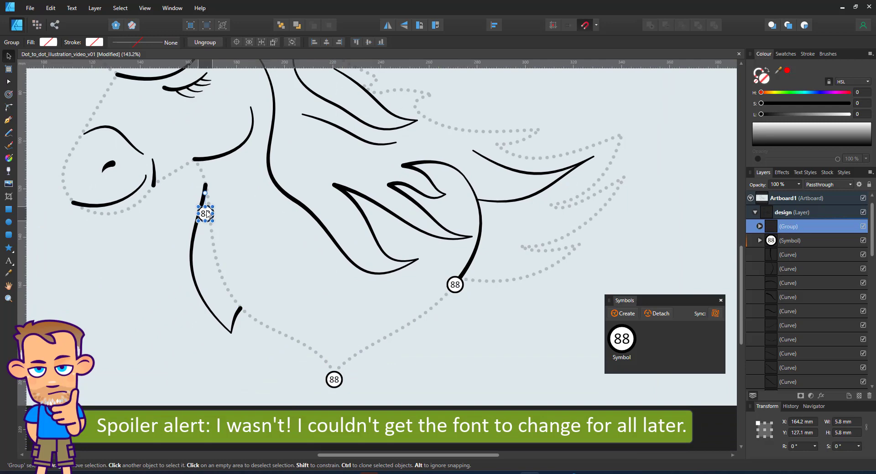
{"action": "left_click_drag", "start_coordinate": [204, 214], "coordinate": [195, 160]}
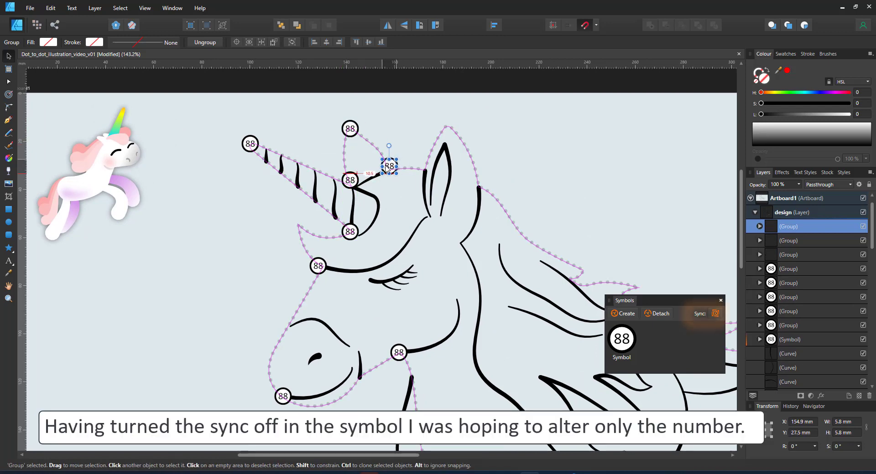
{"action": "left_click", "coordinate": [705, 314]}
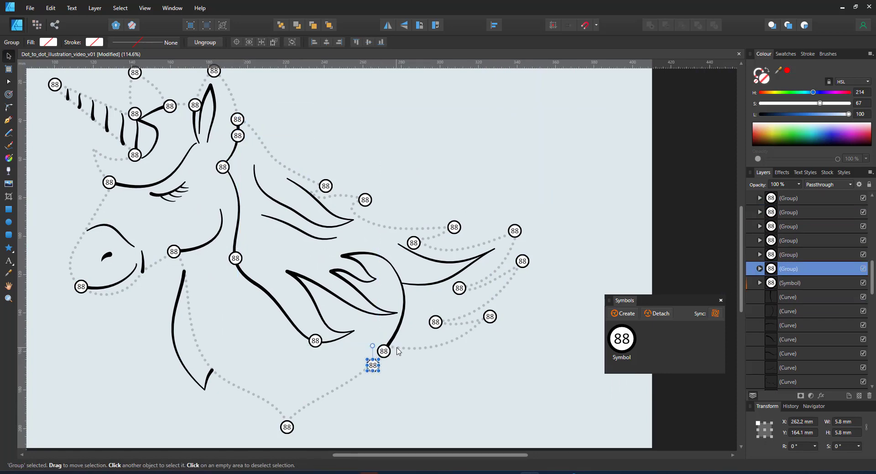
Select a marker copy near the lower mane and reshape the dotted path beside it
{"action": "left_click", "coordinate": [9, 68]}
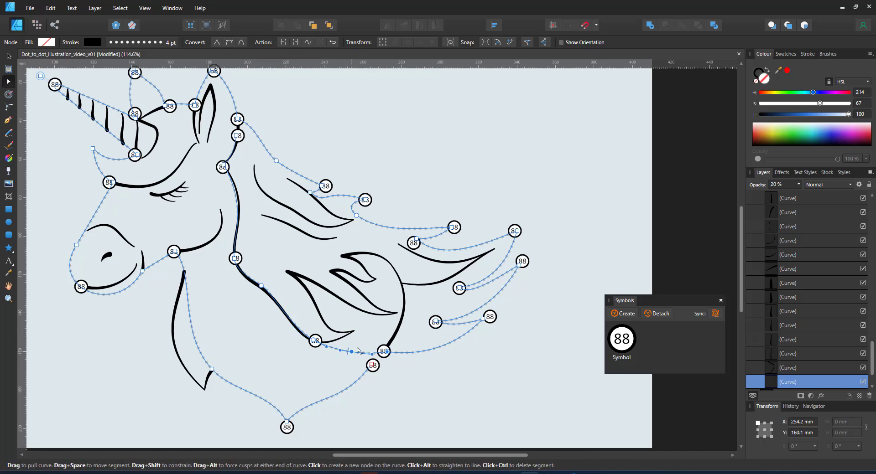
{"action": "left_click_drag", "start_coordinate": [357, 350], "coordinate": [371, 337]}
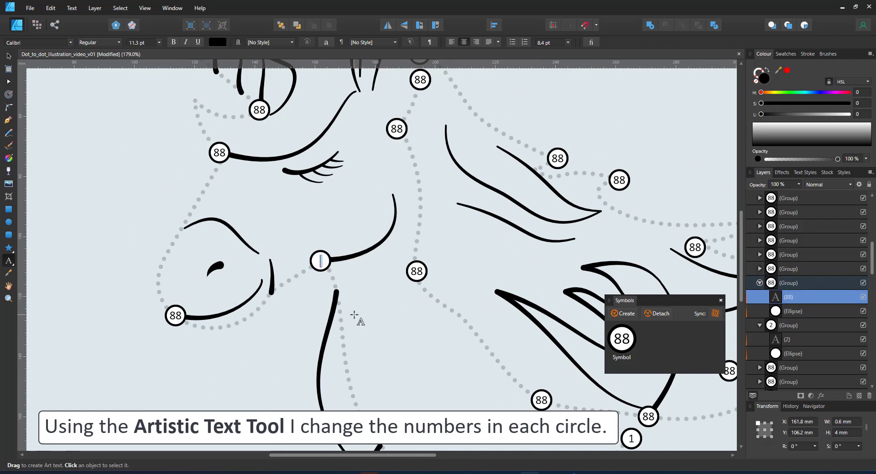
Overwrite a marker's 88 placeholder with its sequence number 3
{"action": "type", "text": "3"}
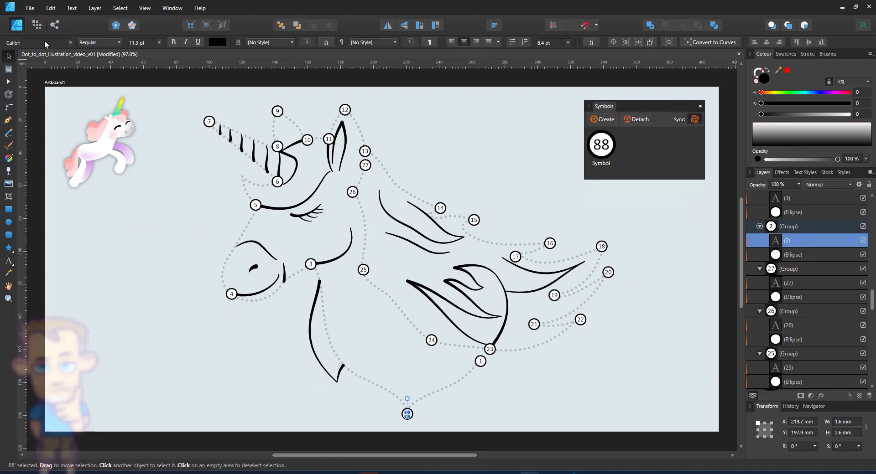
Try a different font for the marker numbers, then select marker 27's number text
{"action": "left_click", "coordinate": [39, 42]}
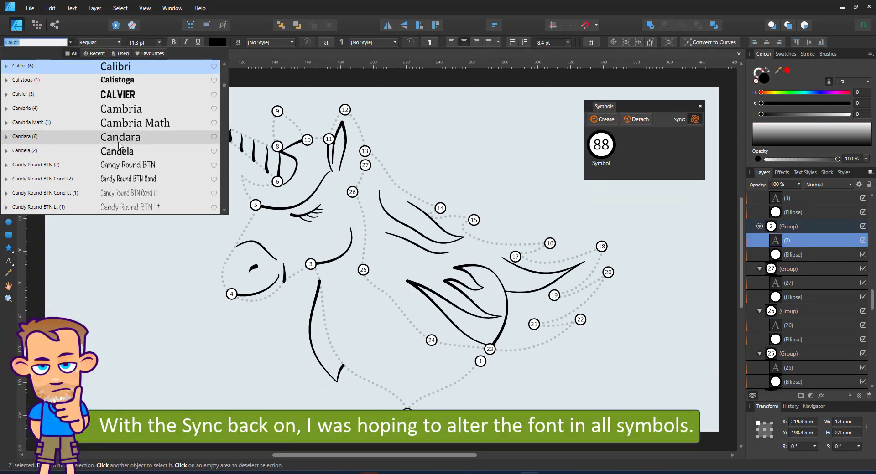
{"action": "left_click", "coordinate": [120, 137]}
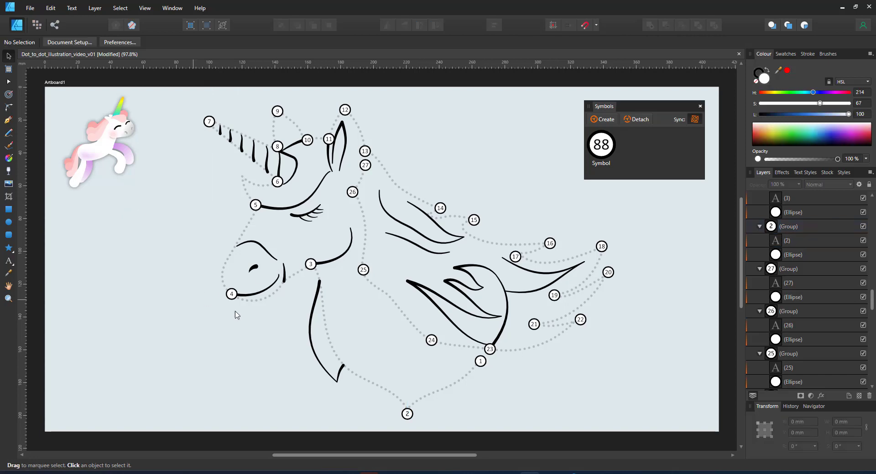
{"action": "left_click", "coordinate": [407, 413]}
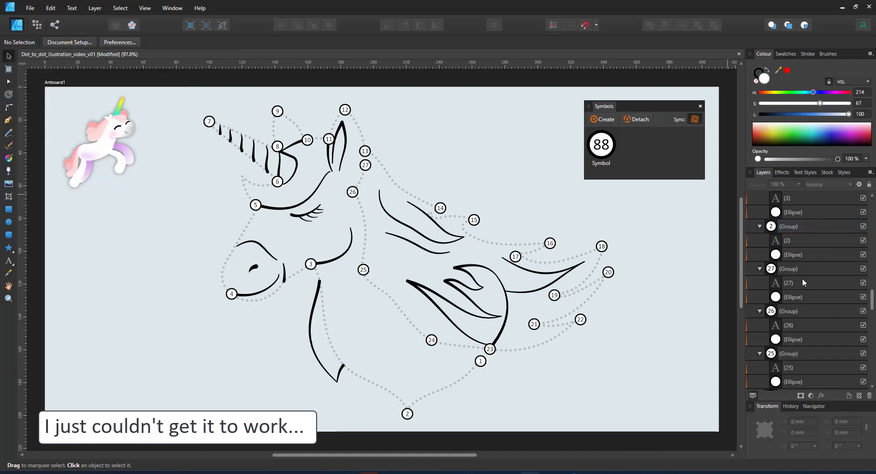
{"action": "left_click", "coordinate": [364, 165]}
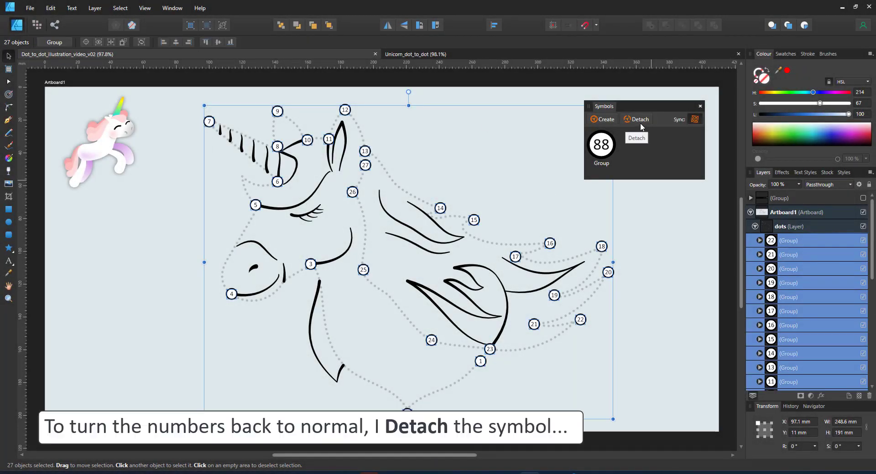
Detach the selected markers from the symbol, confirm deleting it, and close the Symbols panel
{"action": "left_click", "coordinate": [639, 119]}
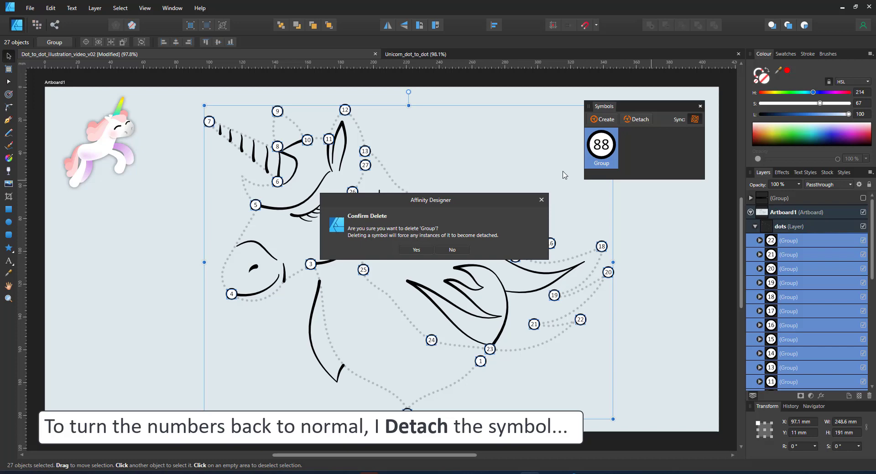
{"action": "left_click", "coordinate": [416, 250]}
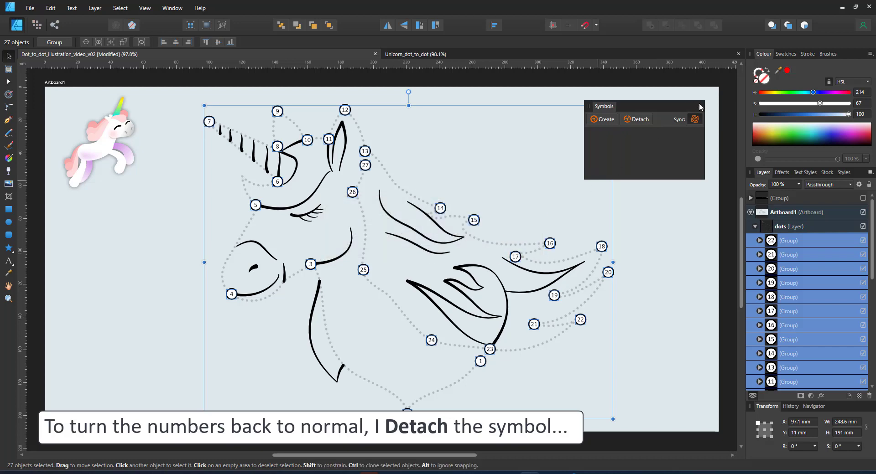
{"action": "left_click", "coordinate": [699, 106]}
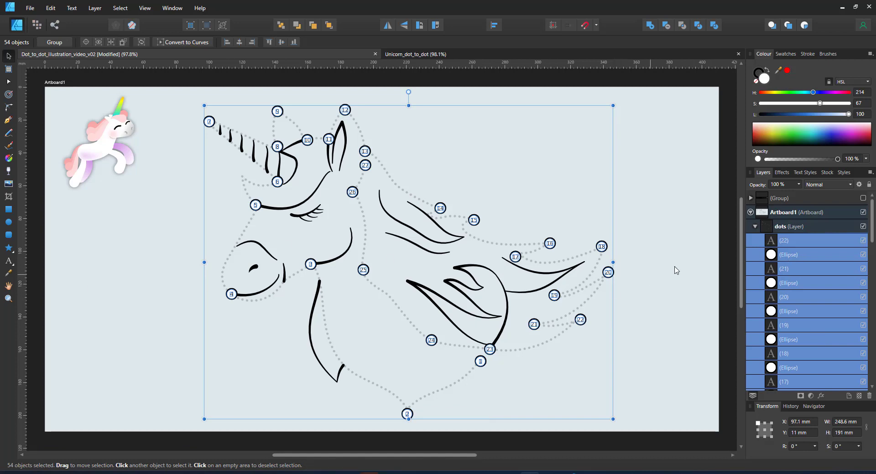
{"action": "left_click", "coordinate": [676, 271]}
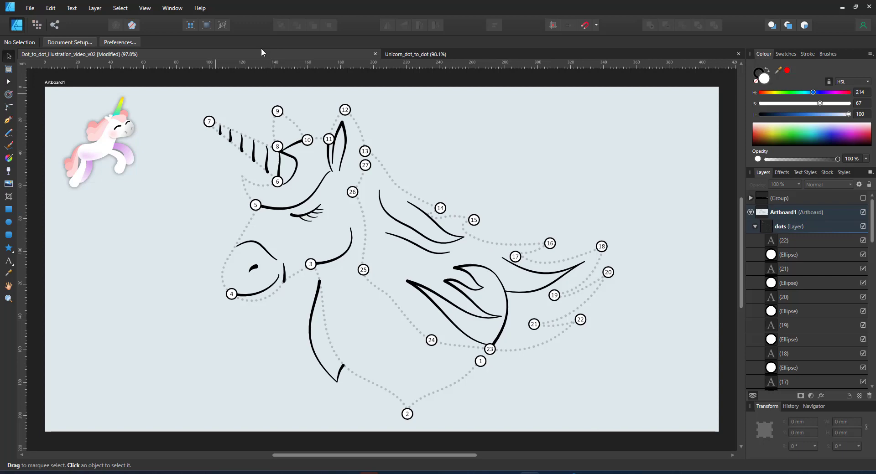
{"action": "mouse_move", "coordinate": [403, 54]}
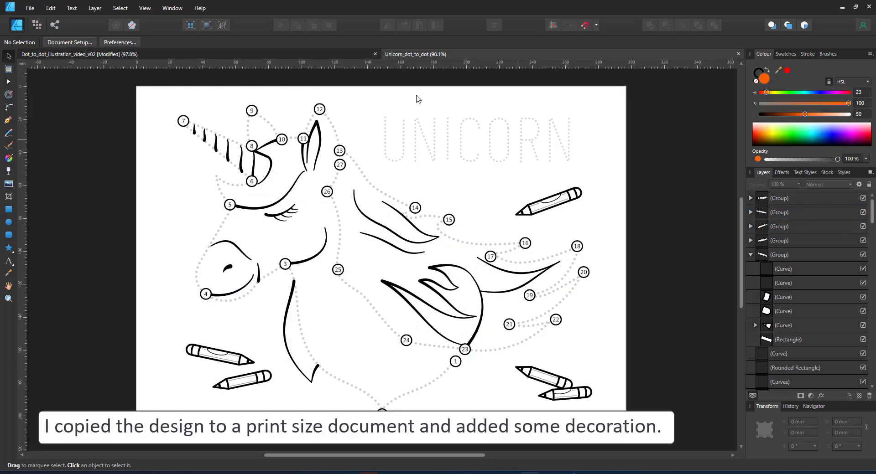
{"action": "mouse_move", "coordinate": [657, 317]}
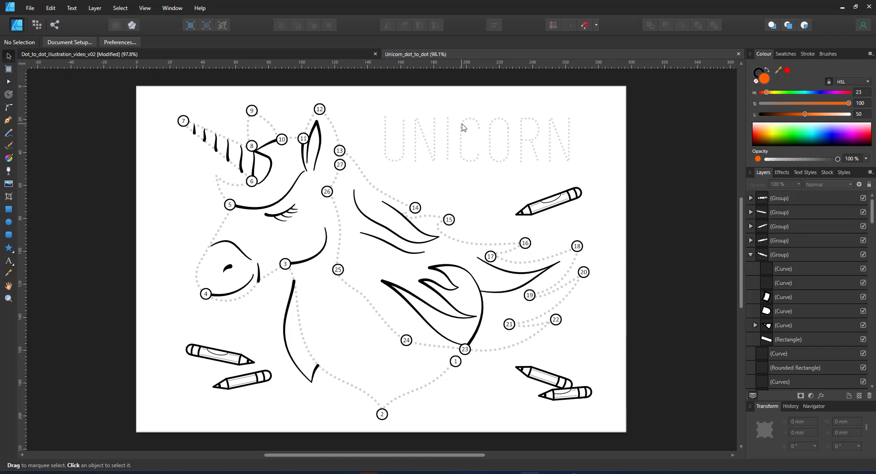
{"action": "mouse_move", "coordinate": [406, 175]}
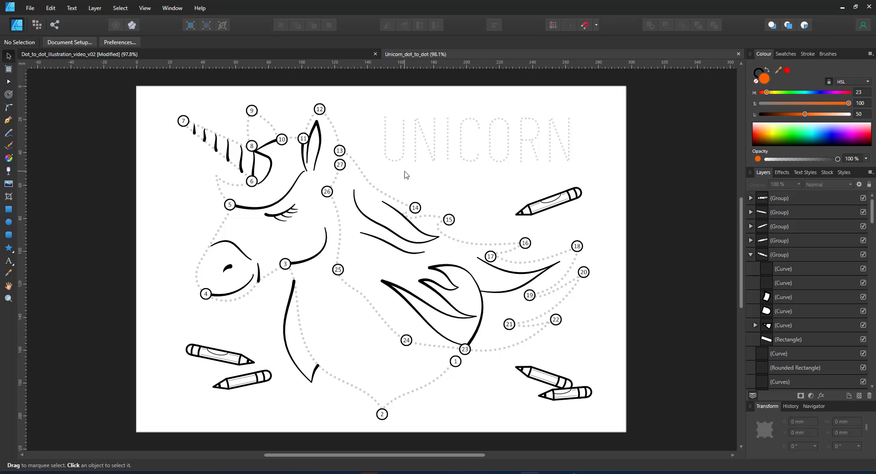
{"action": "mouse_move", "coordinate": [446, 190]}
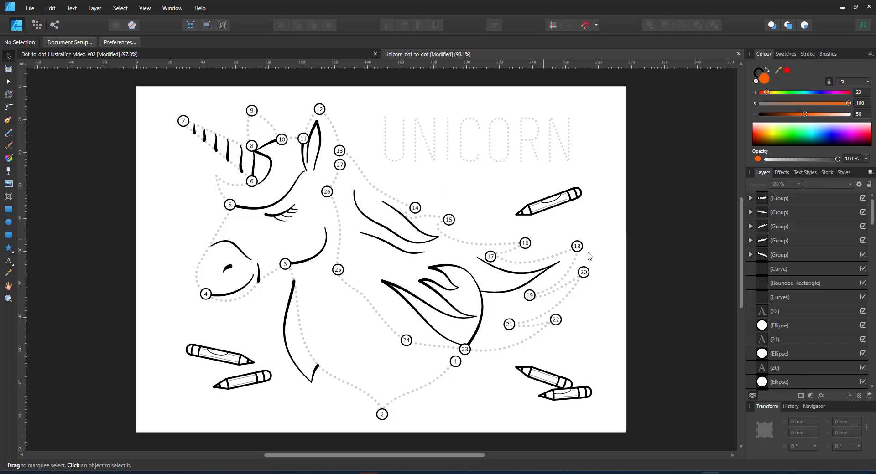
{"action": "mouse_move", "coordinate": [578, 233]}
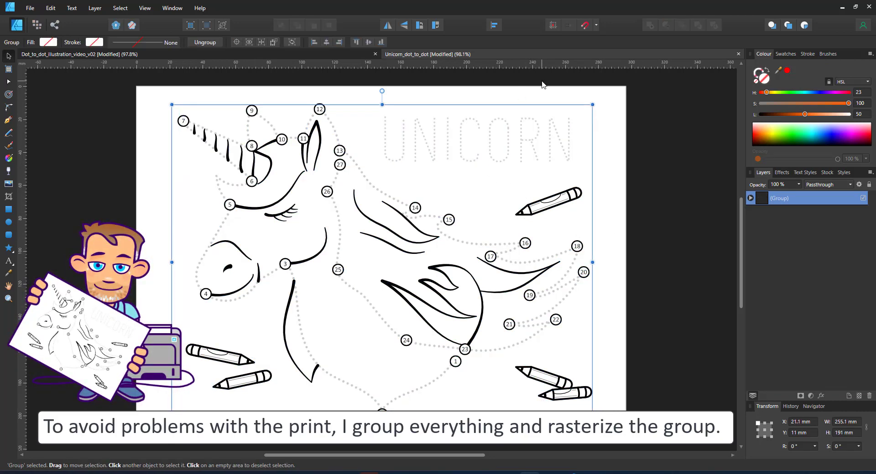
{"action": "mouse_move", "coordinate": [790, 190]}
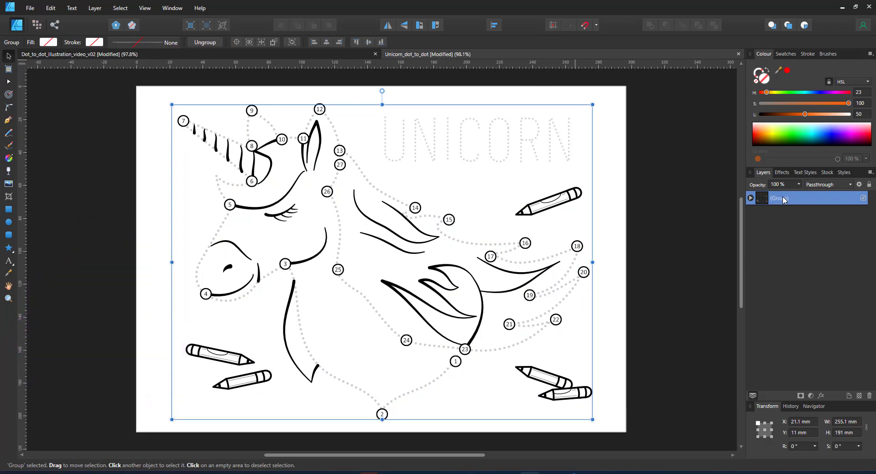
Rasterise the design group into one pixel layer and send the page to the printer
{"action": "right_click", "coordinate": [782, 198]}
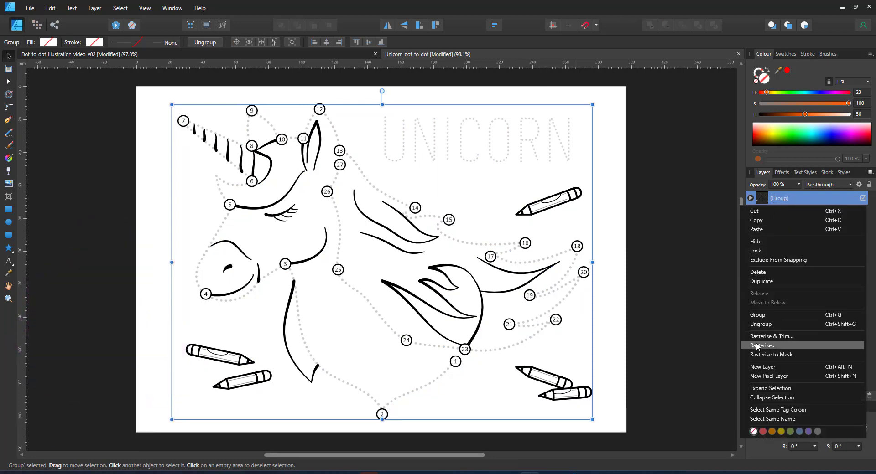
{"action": "left_click", "coordinate": [762, 345]}
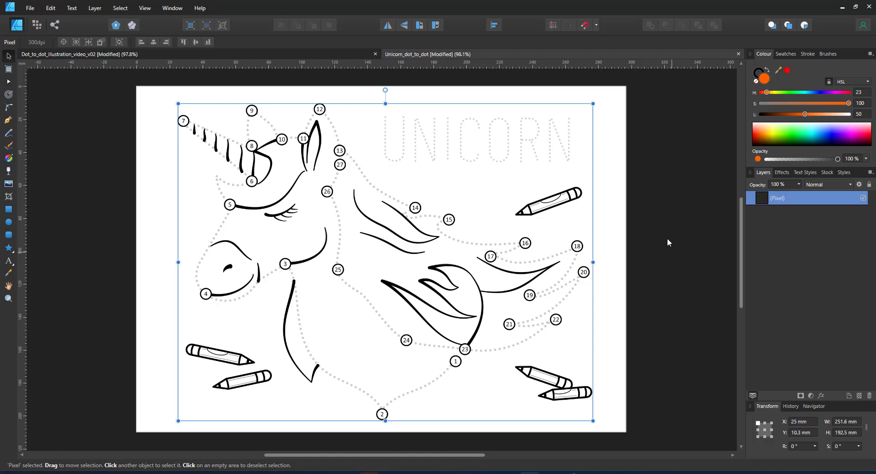
{"action": "mouse_move", "coordinate": [579, 177]}
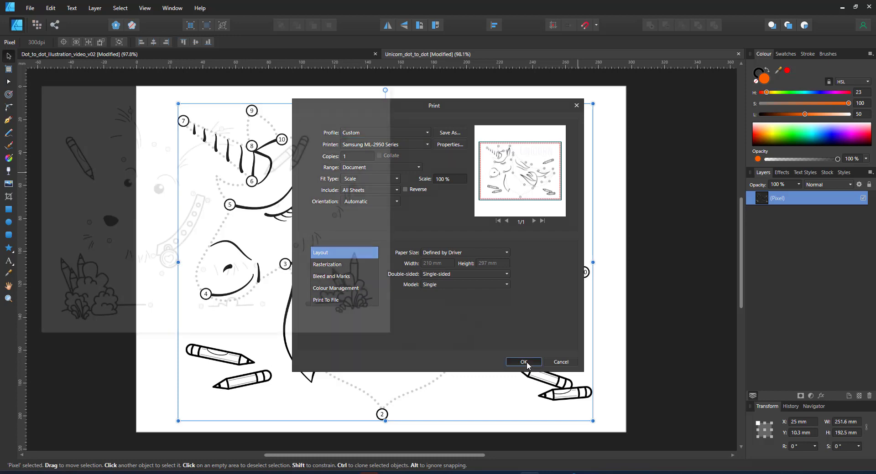
{"action": "left_click", "coordinate": [523, 362]}
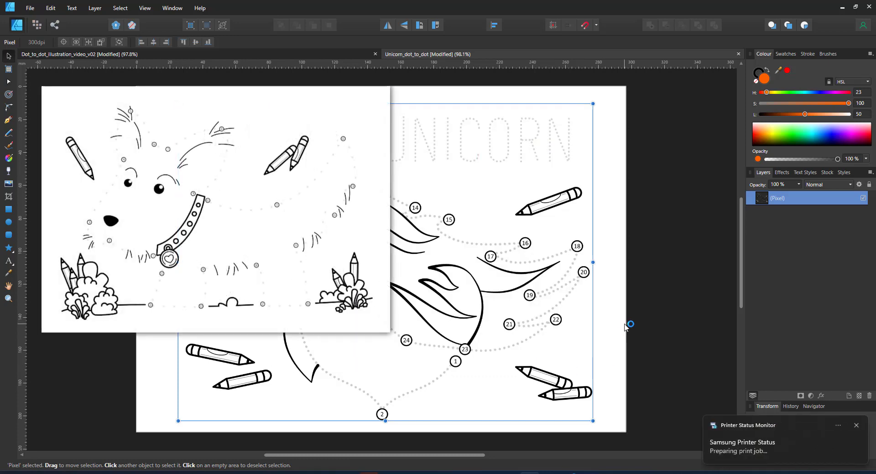